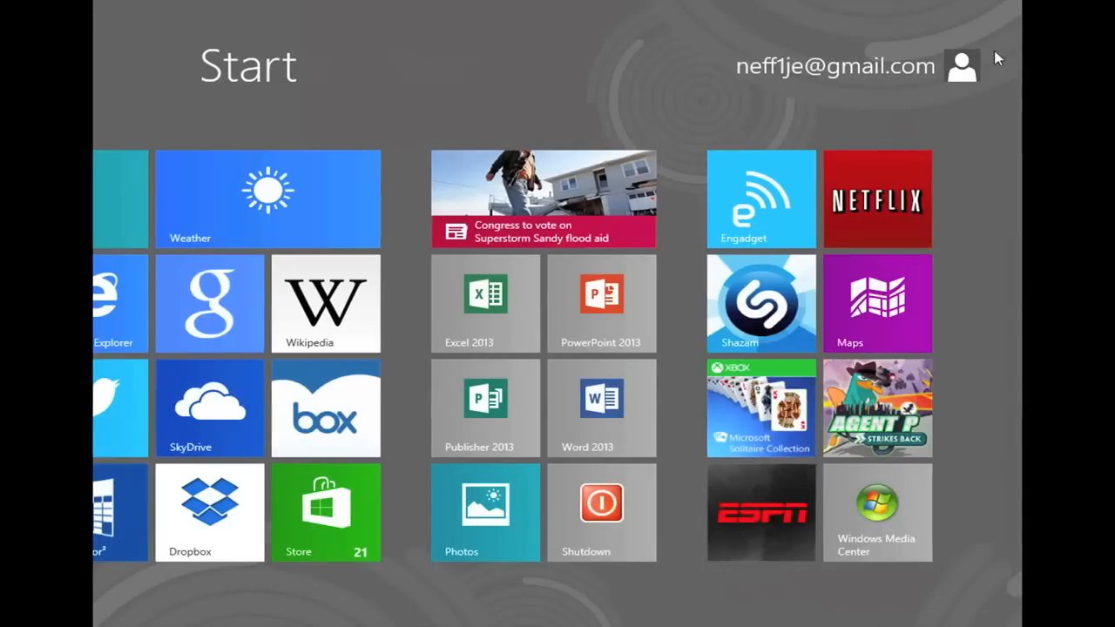
Exit full screen so the Windows 8 VM runs in a small window on the Mac desktop.
scroll(left, 3)
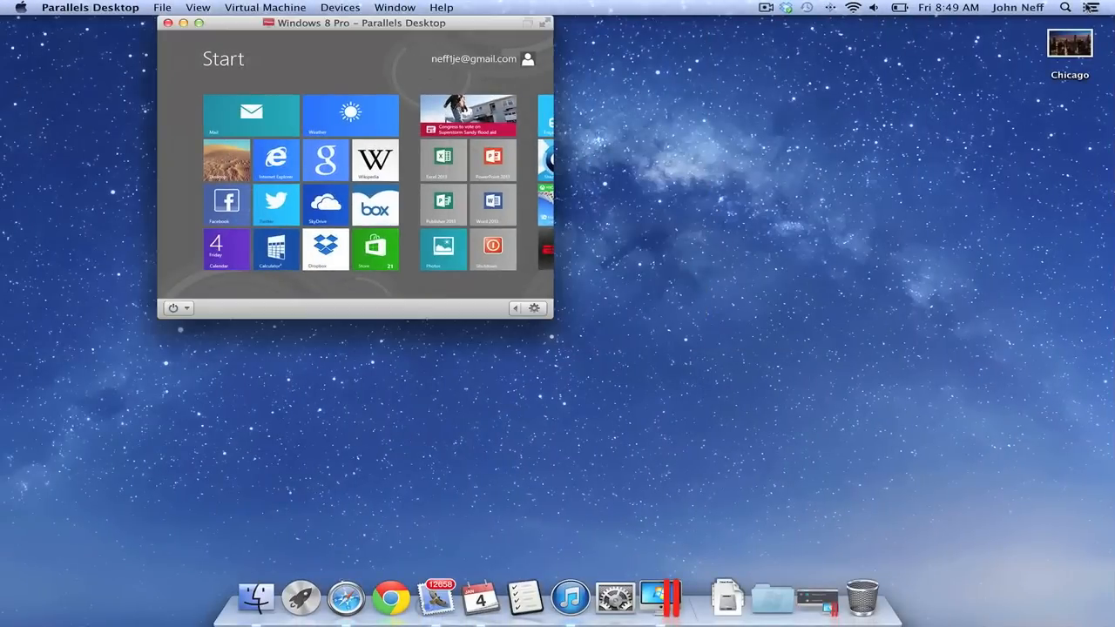
mouse_move(864, 54)
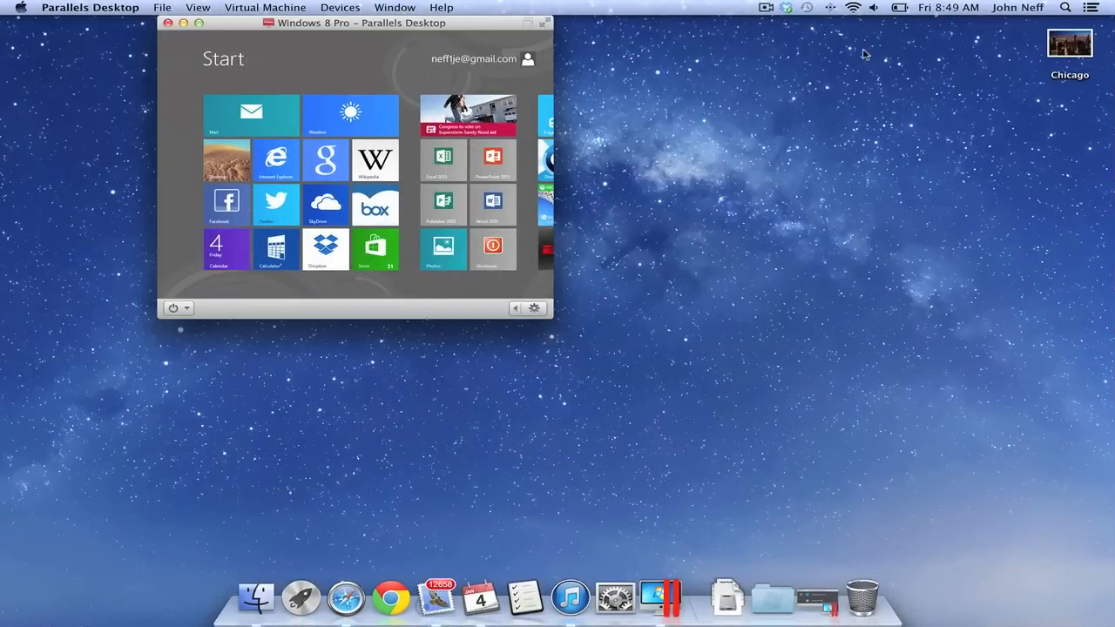
mouse_move(679, 31)
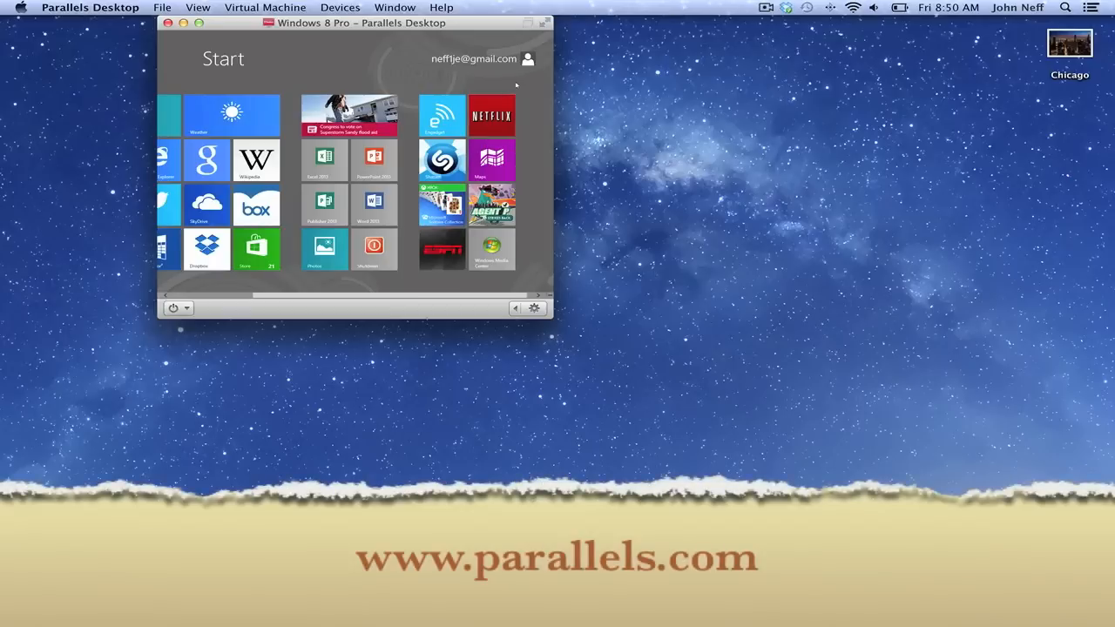
mouse_move(202, 42)
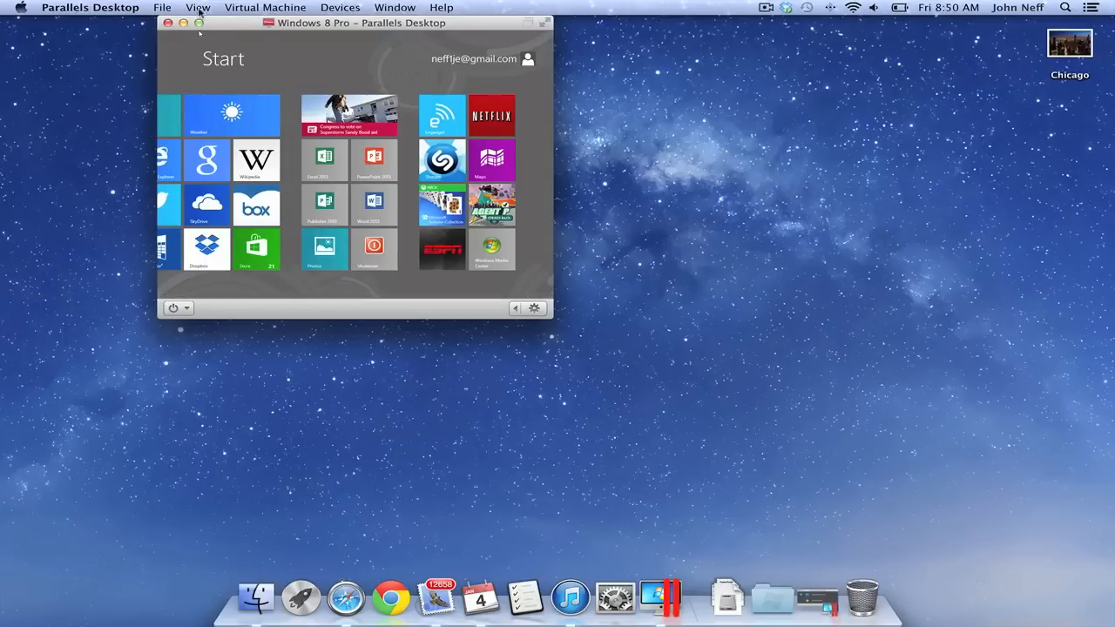
Maximize the Windows 8 VM window with the green zoom button so it fills the Mac screen.
click(198, 23)
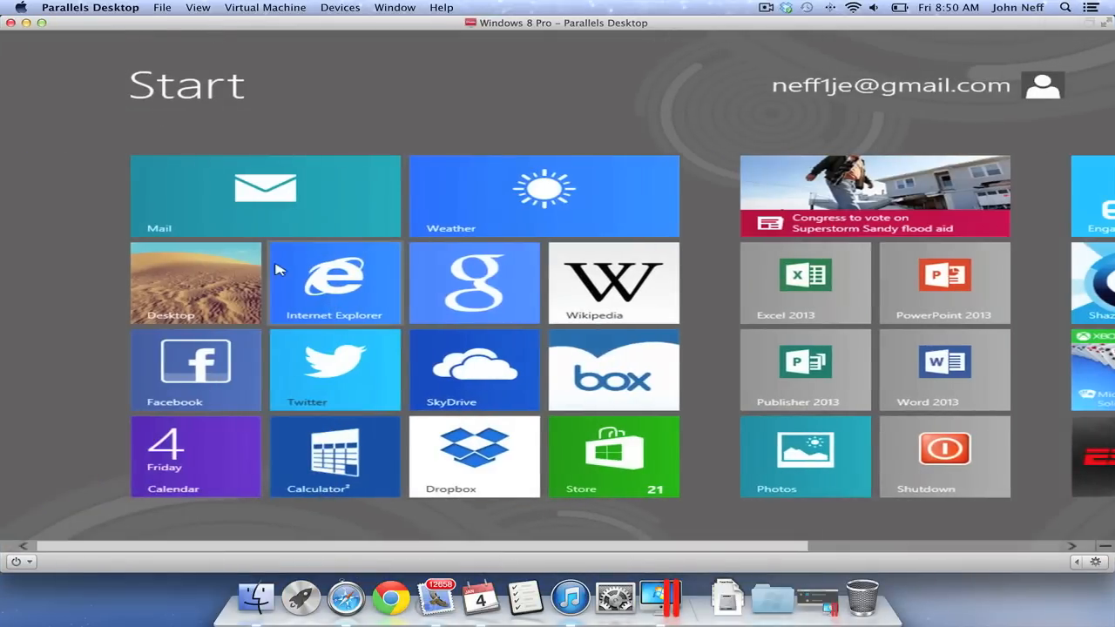
mouse_move(286, 283)
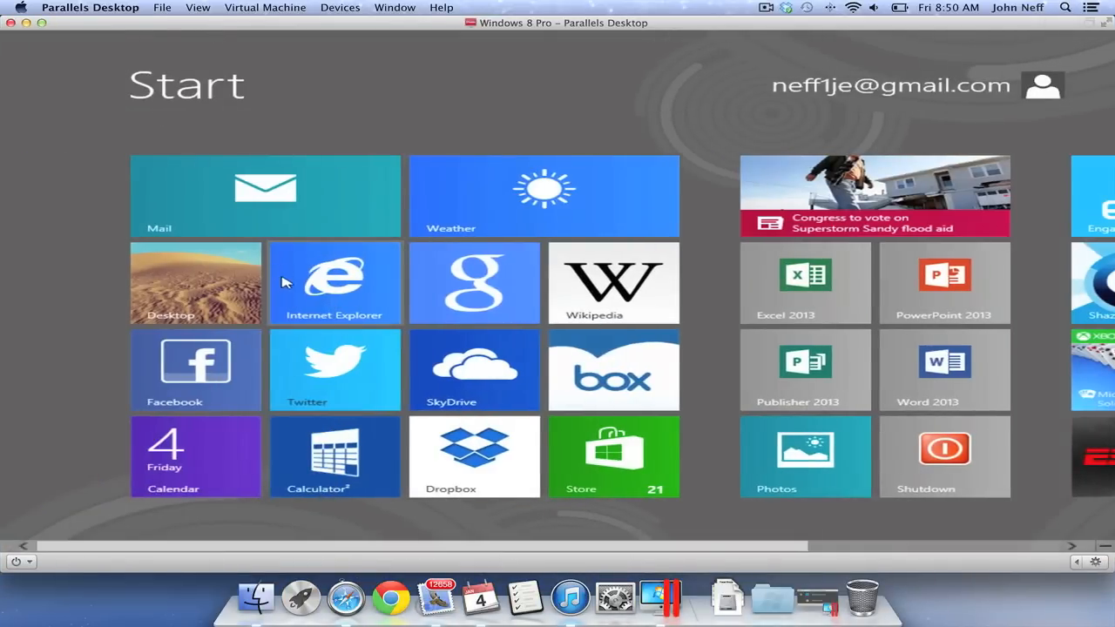
mouse_move(191, 136)
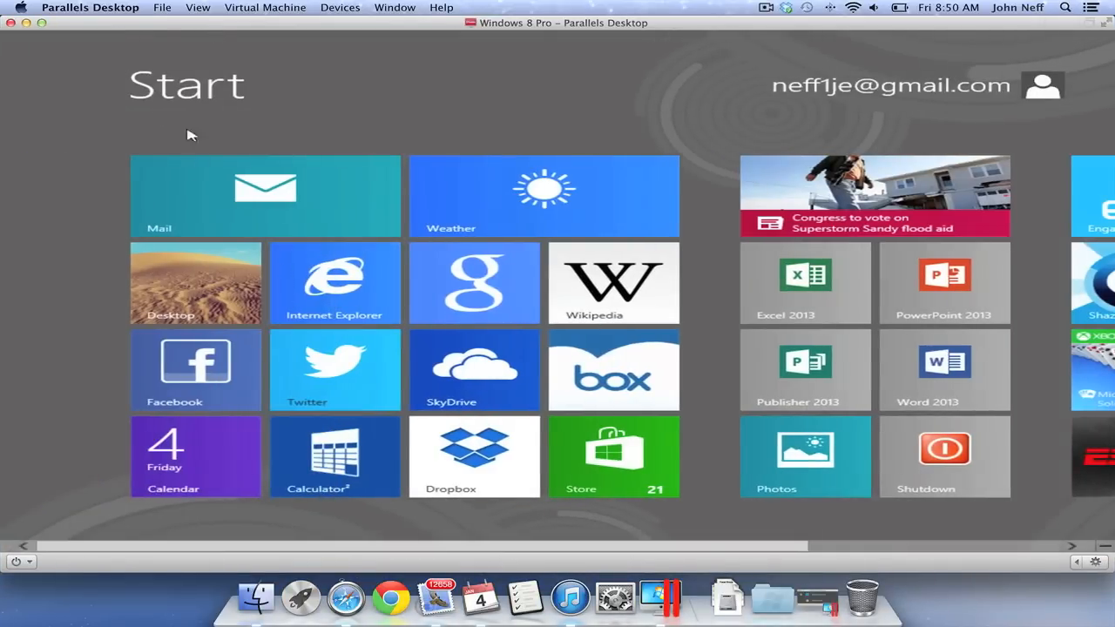
mouse_move(334, 282)
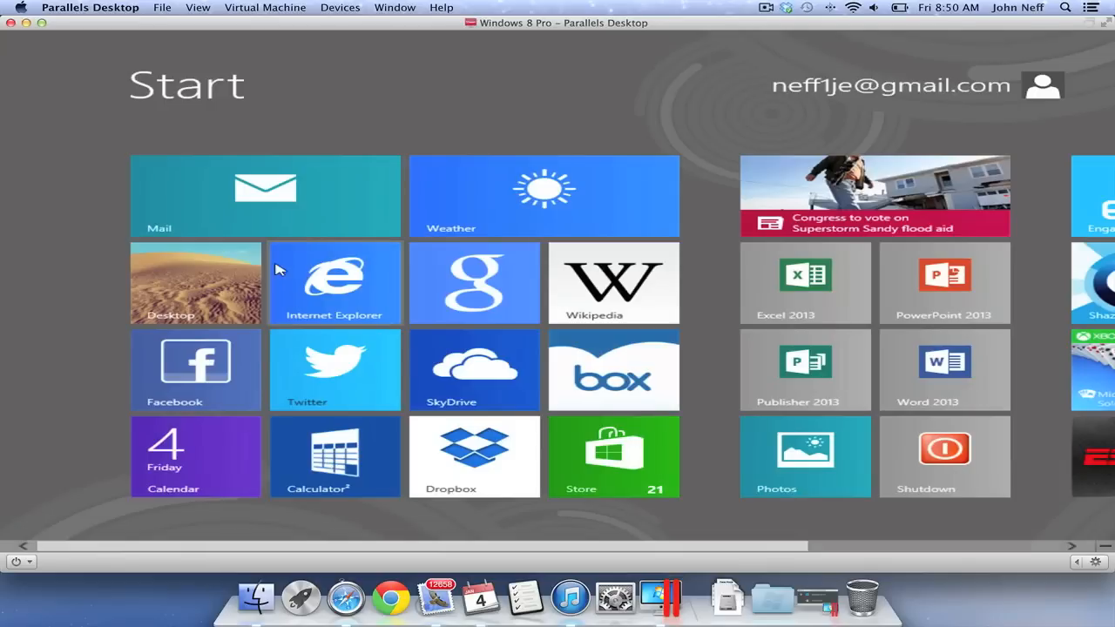
mouse_move(286, 300)
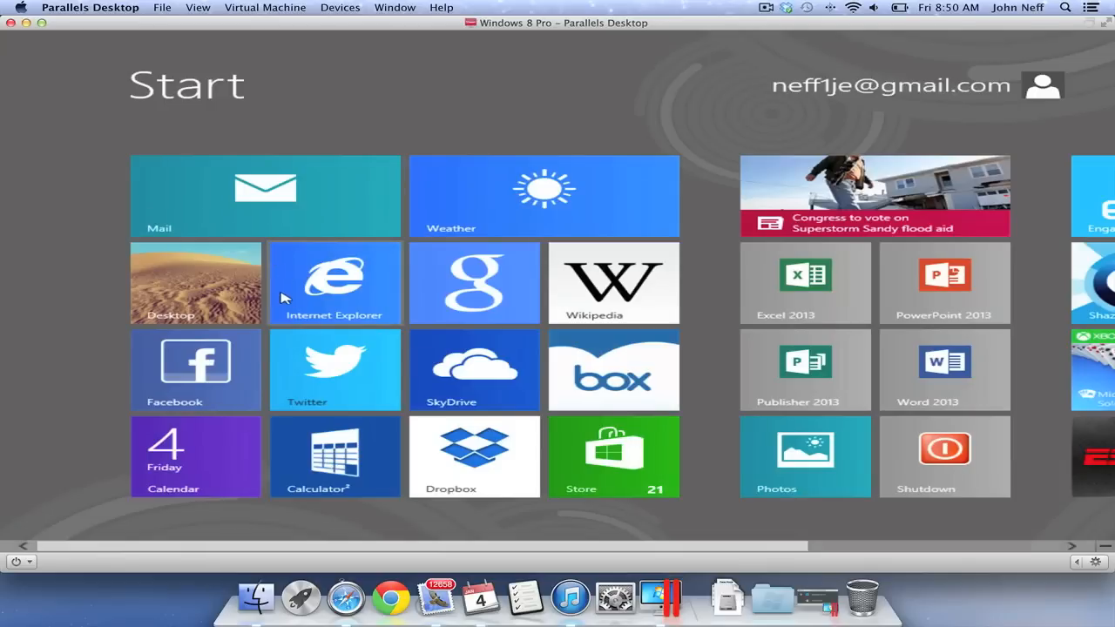
mouse_move(250, 255)
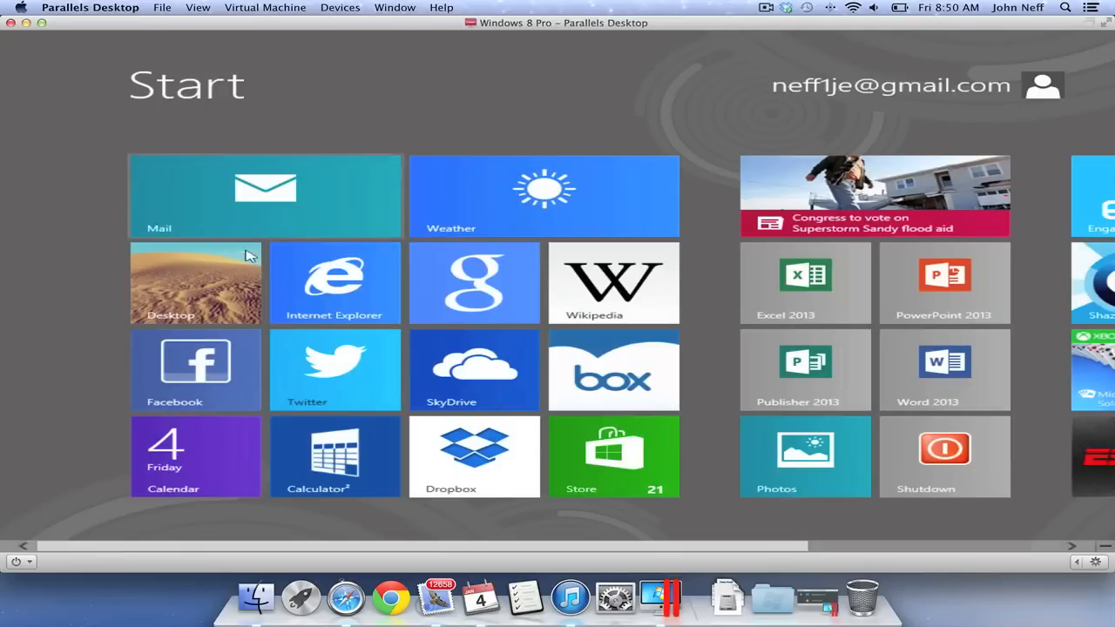
mouse_move(279, 268)
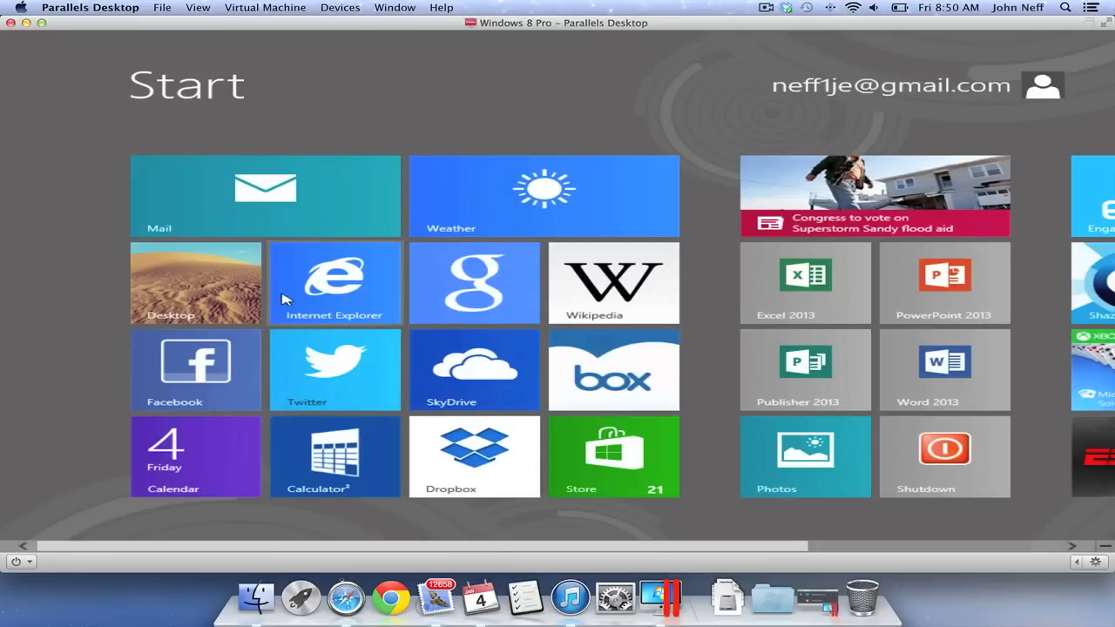
mouse_move(278, 269)
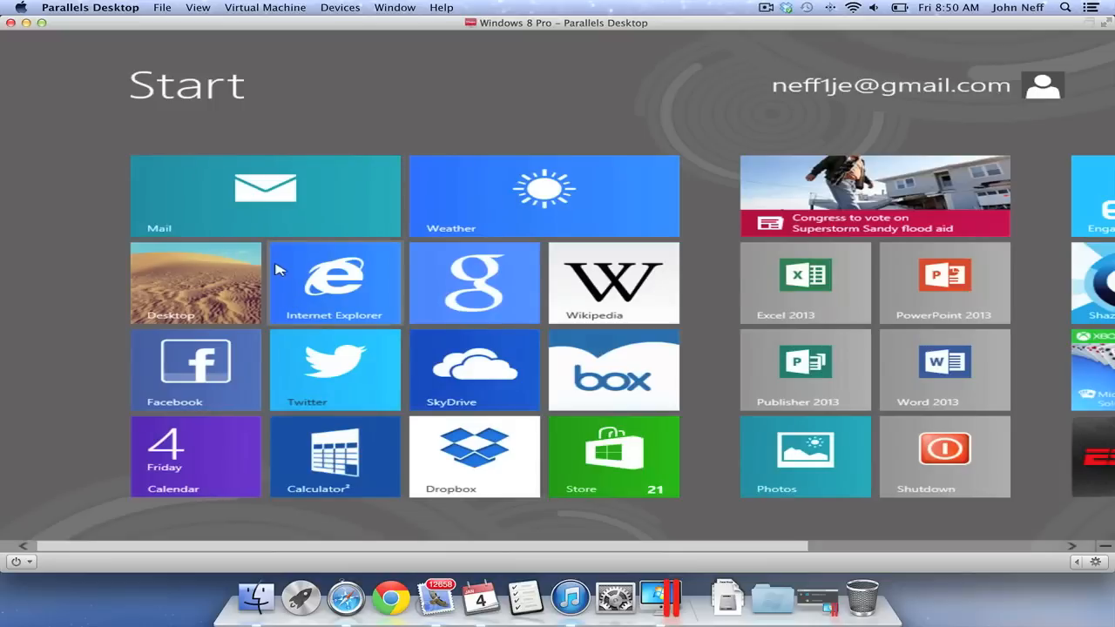
mouse_move(297, 302)
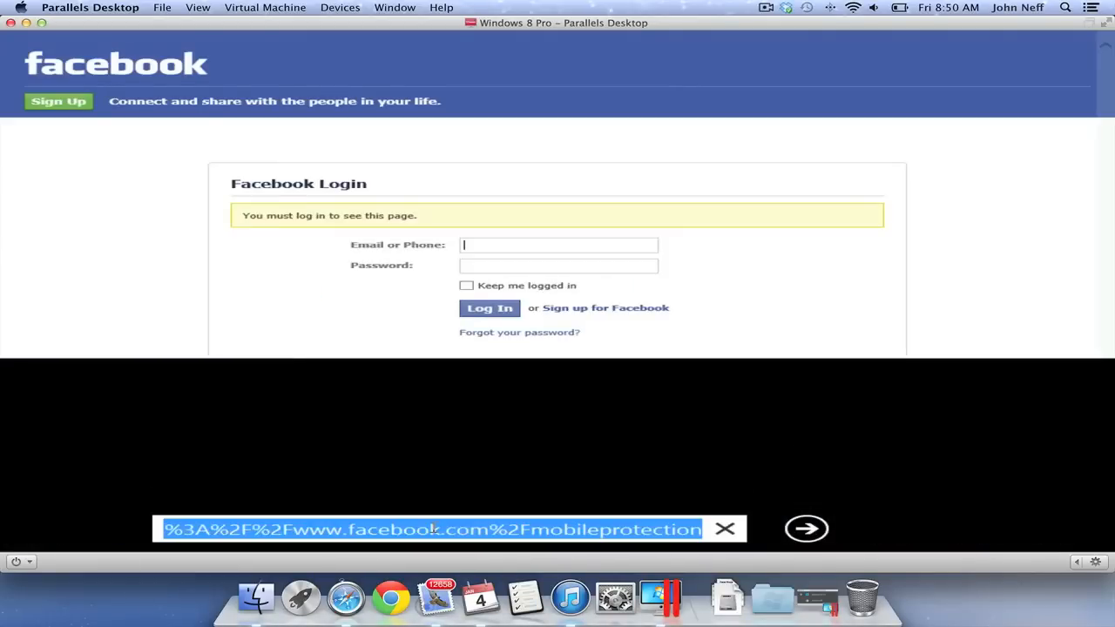
Search Google for 'windows 8 pro download' and view Microsoft's $39.99 Windows 8 Pro upgrade page.
text(windows+8+pro+dow)
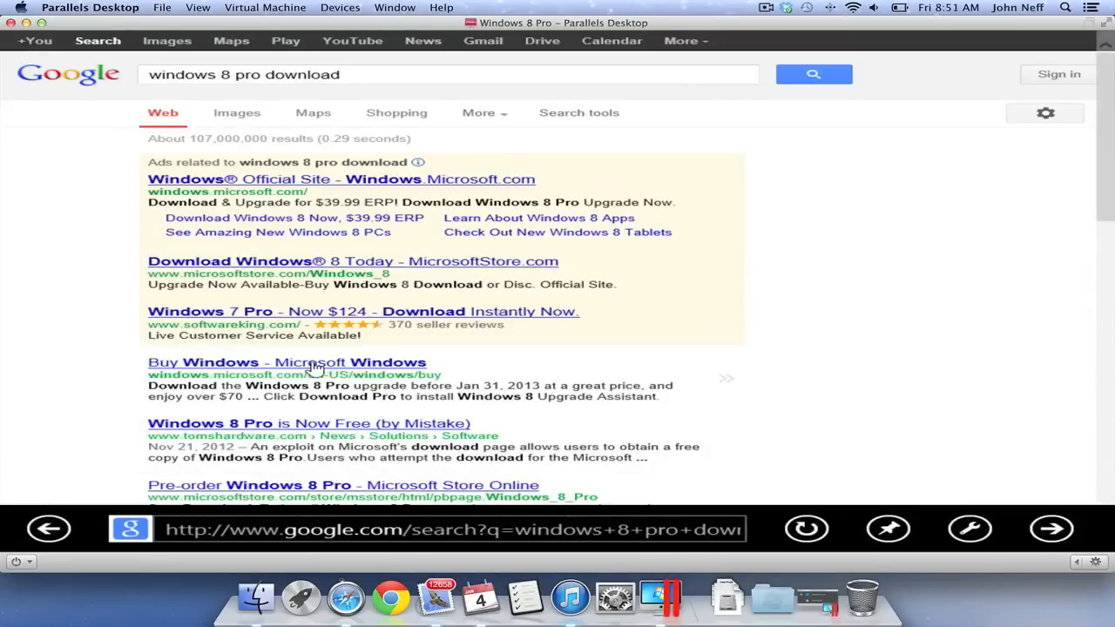
click(286, 363)
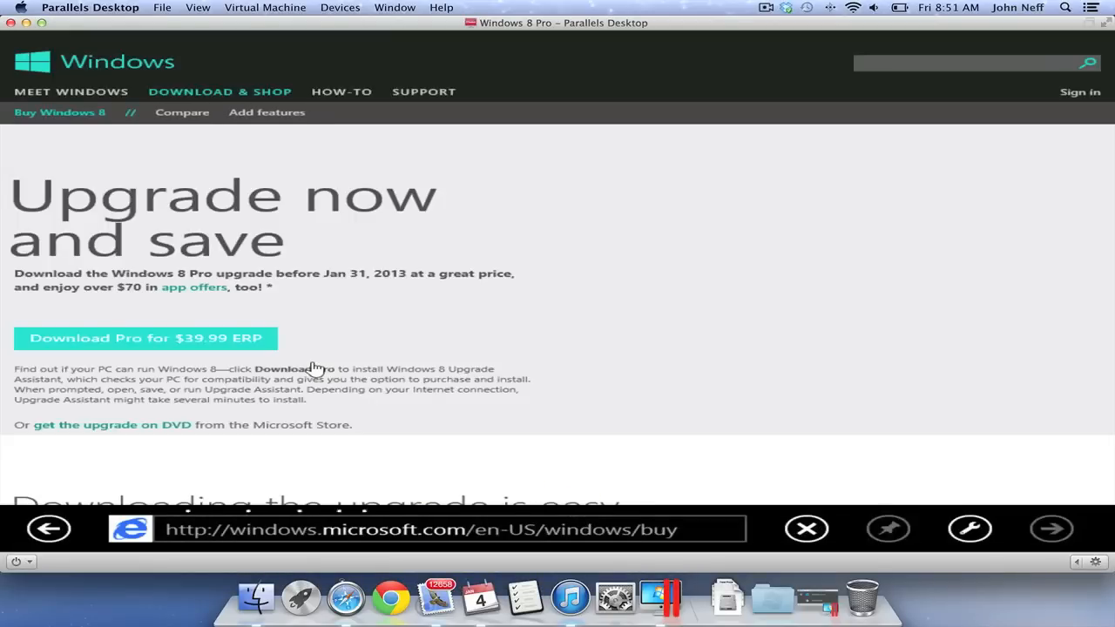
scroll(down, 3)
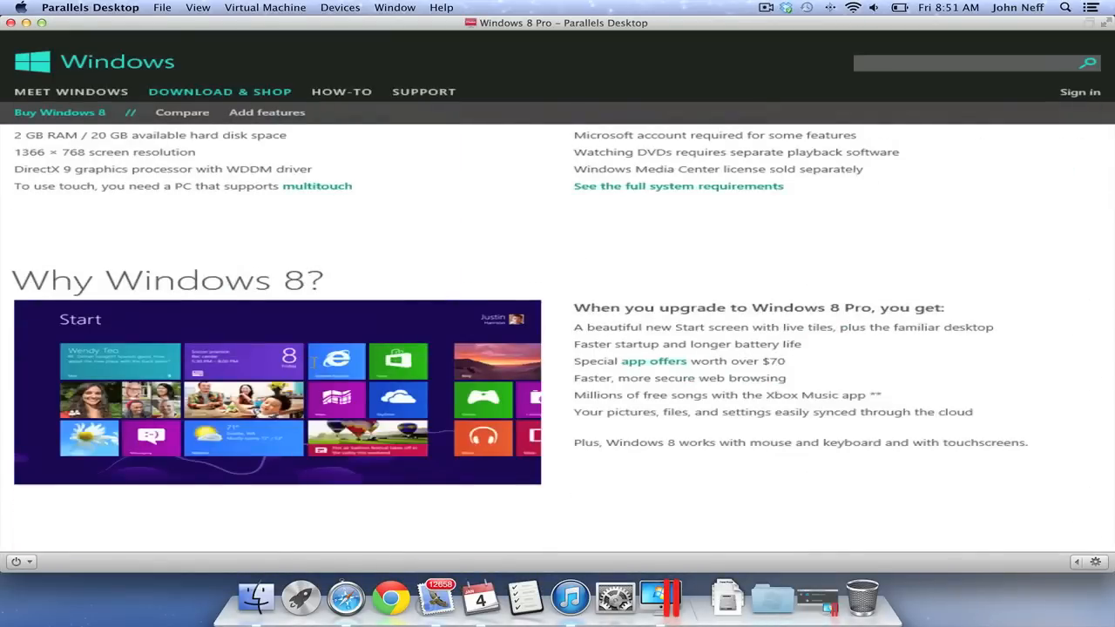
click(1080, 90)
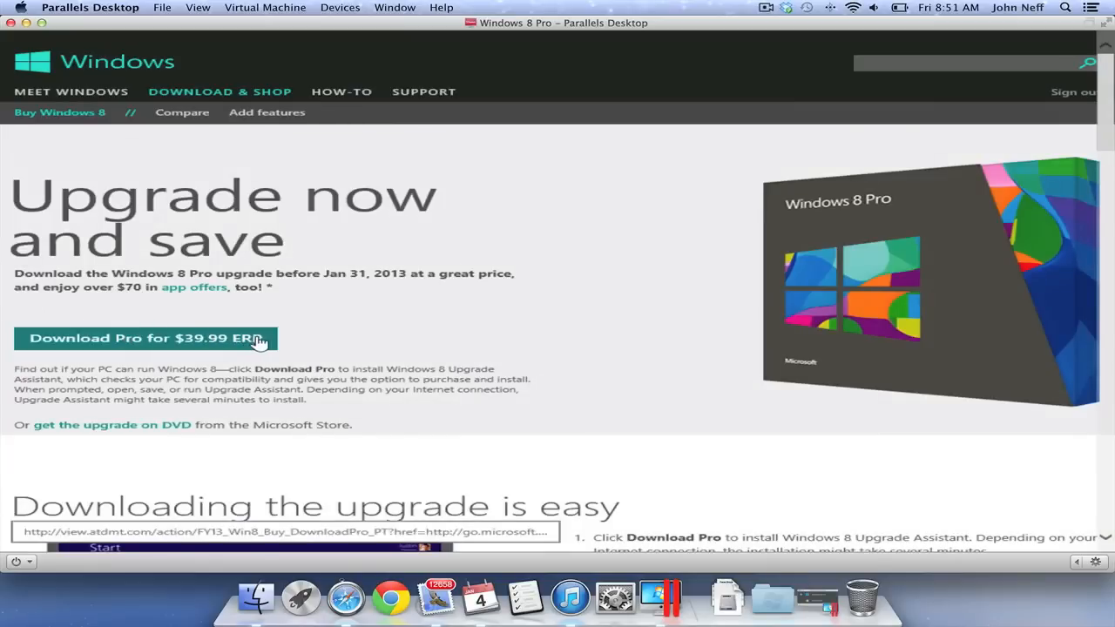
mouse_move(275, 345)
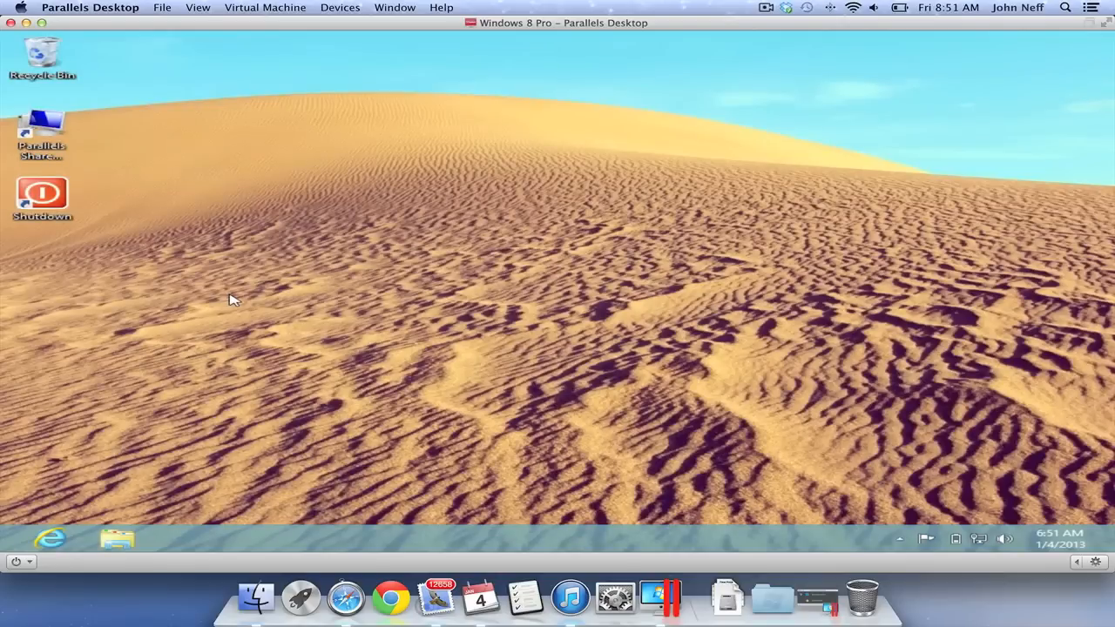
Switch from the Start screen to the Windows 8 desktop with its sand dune wallpaper.
key(cmd)
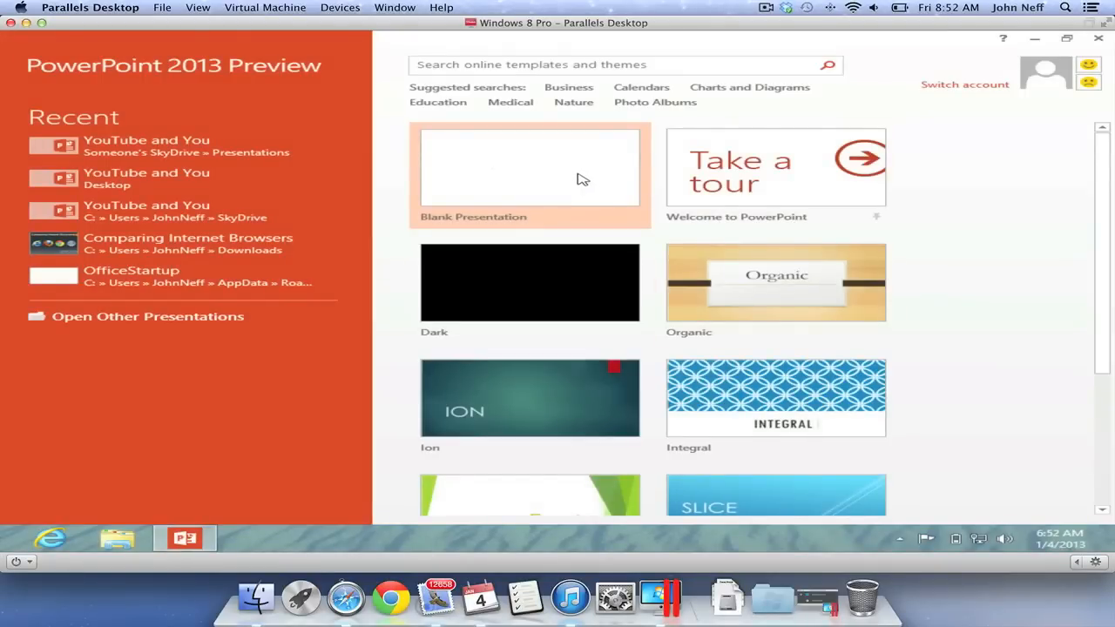
Start a new Blank Presentation in PowerPoint 2013.
click(530, 167)
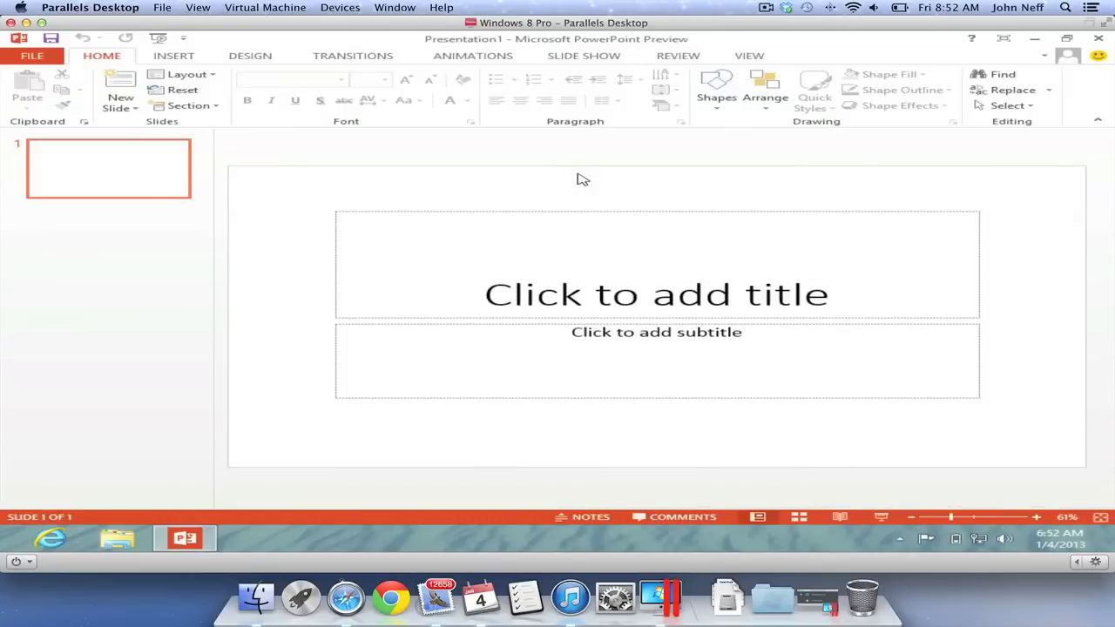
mouse_move(603, 185)
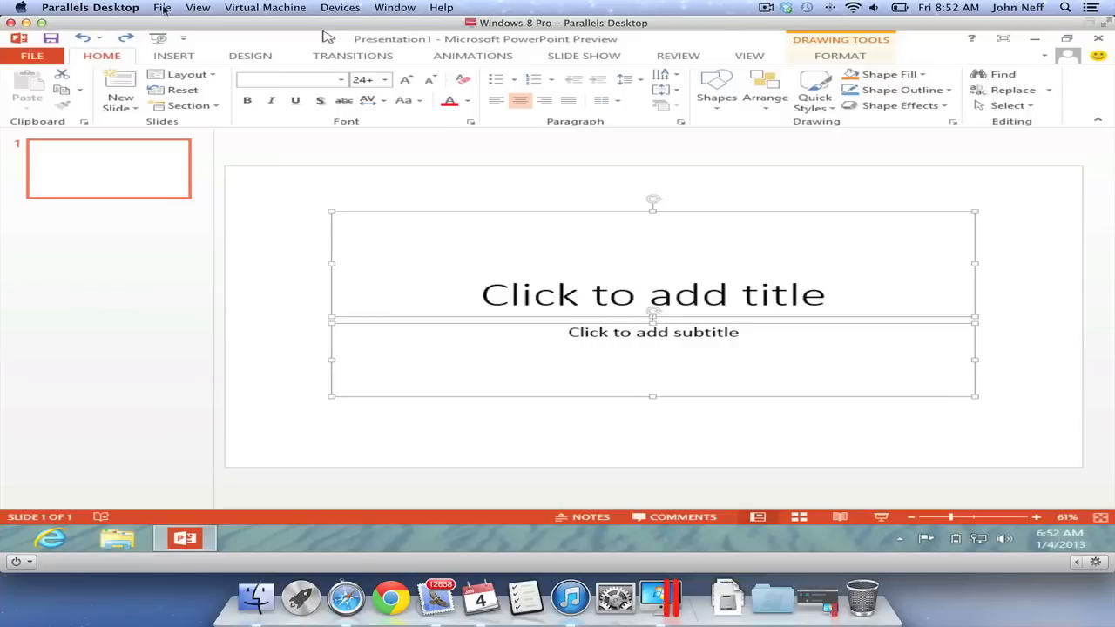
click(90, 7)
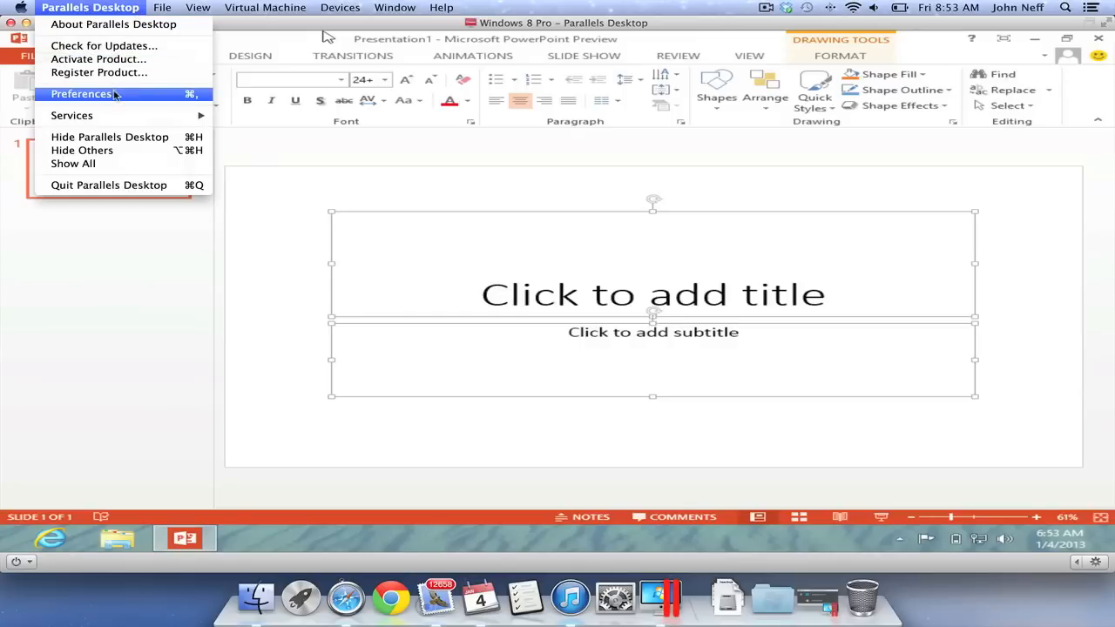
Review the Mac-to-Windows shortcut mappings for Windows 8 Pro in Parallels Preferences.
click(80, 94)
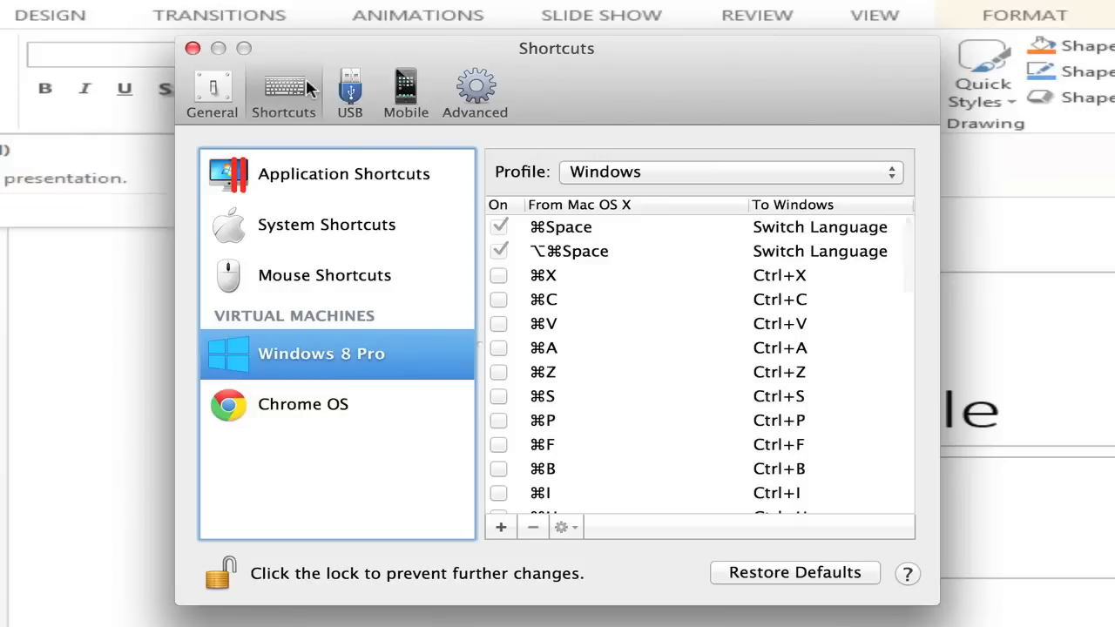
mouse_move(376, 296)
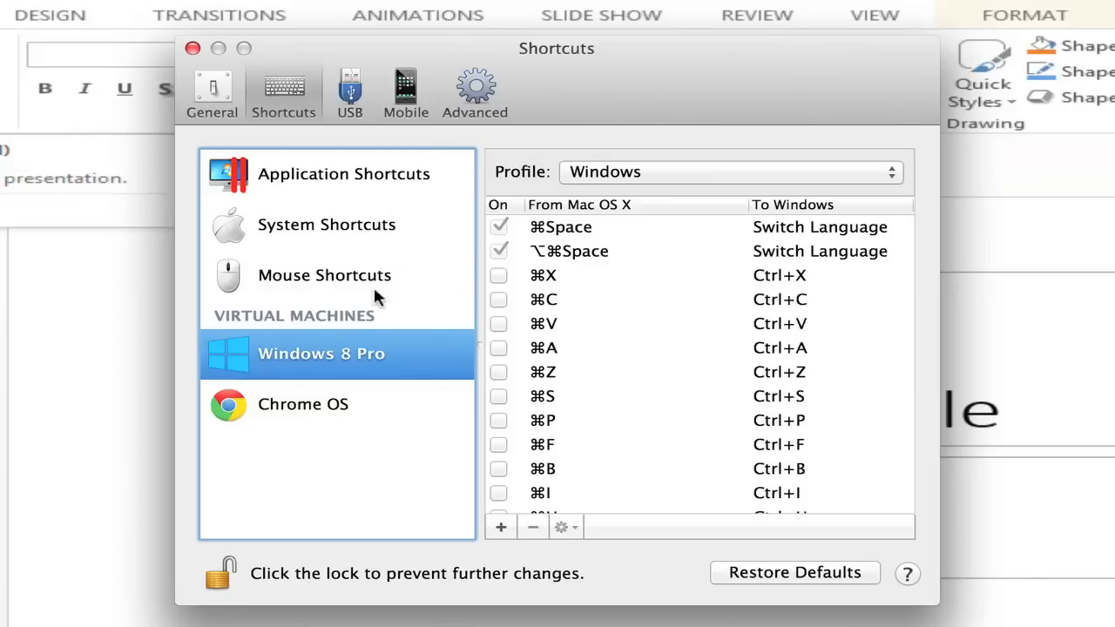
mouse_move(610, 278)
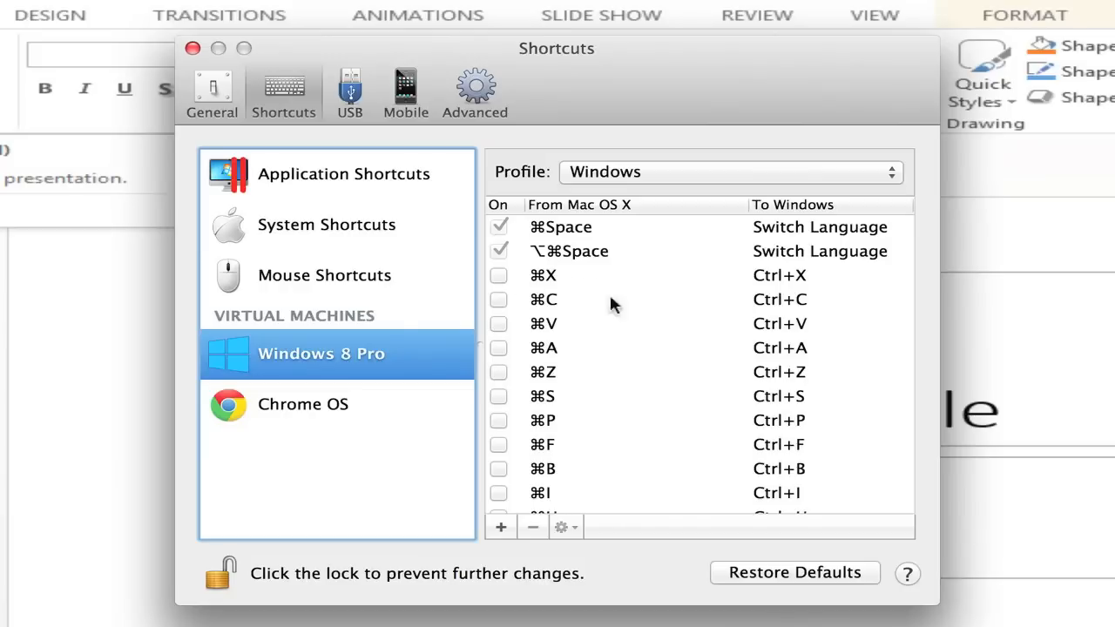
mouse_move(819, 310)
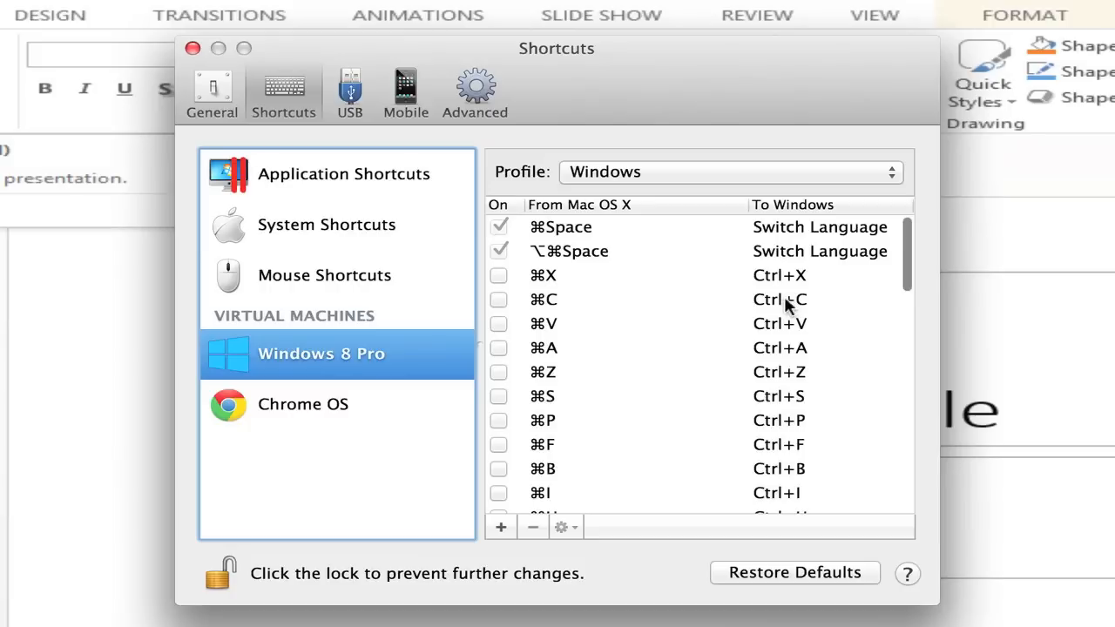
scroll(down, 3)
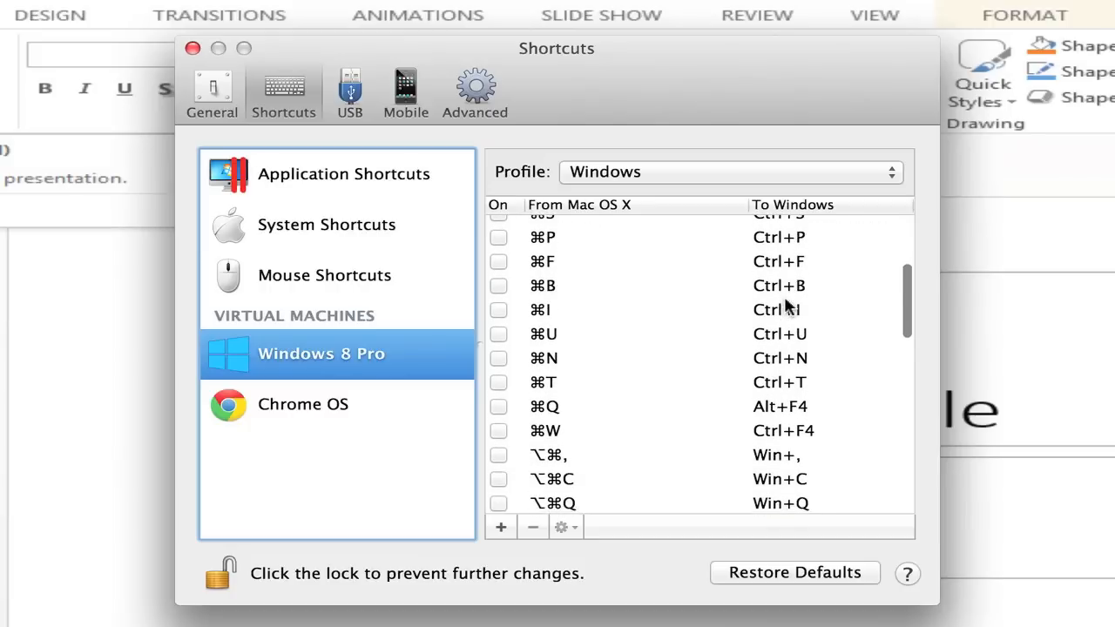
scroll(down, 3)
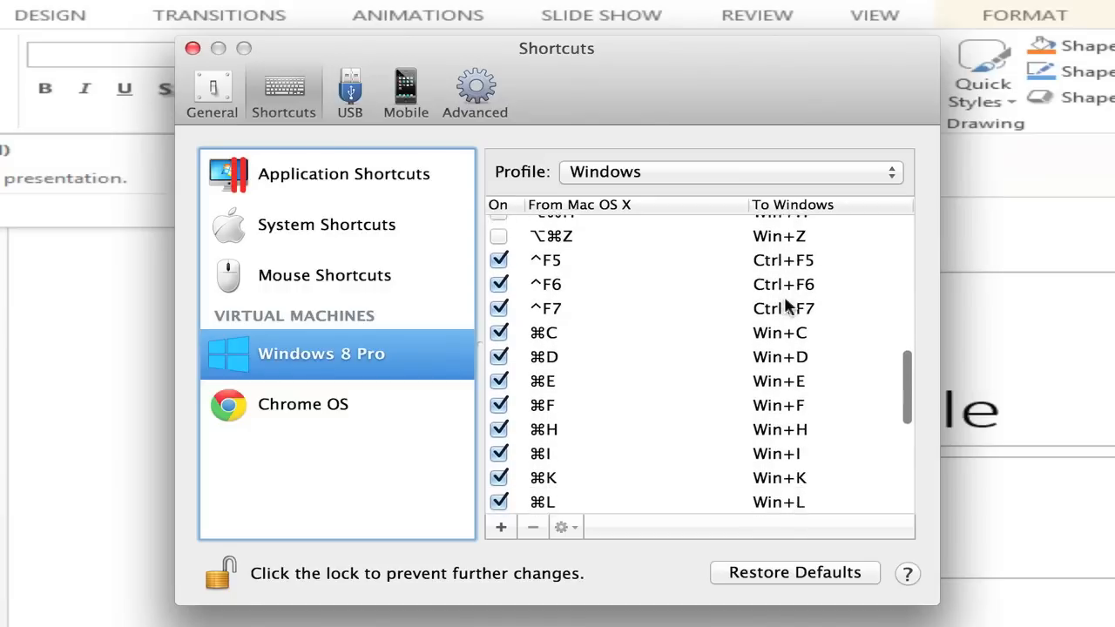
scroll(down, 3)
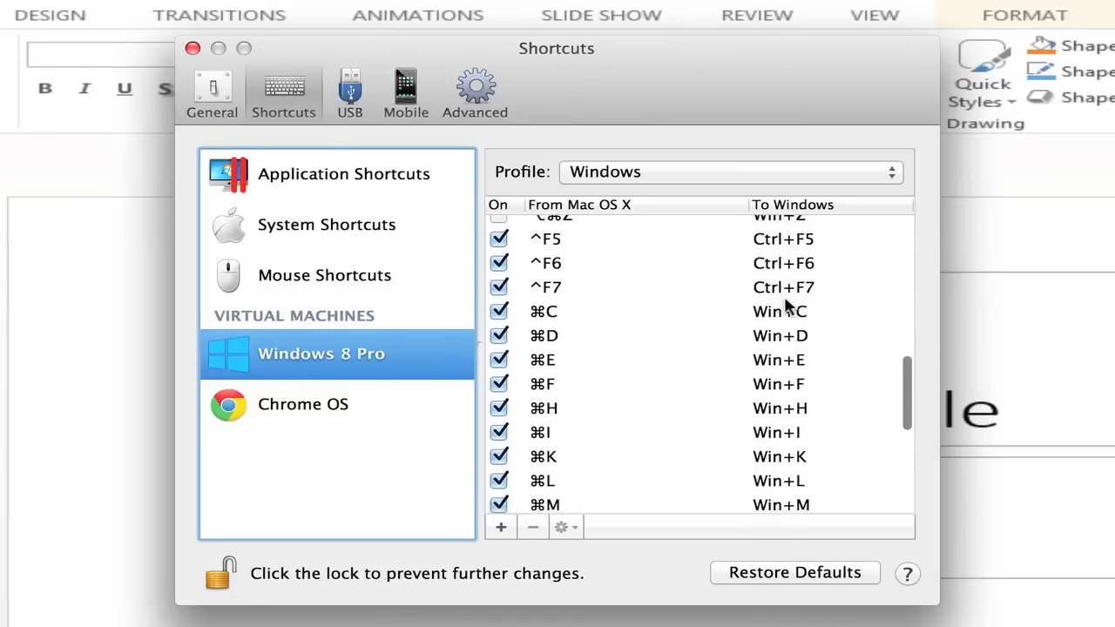
scroll(down, 3)
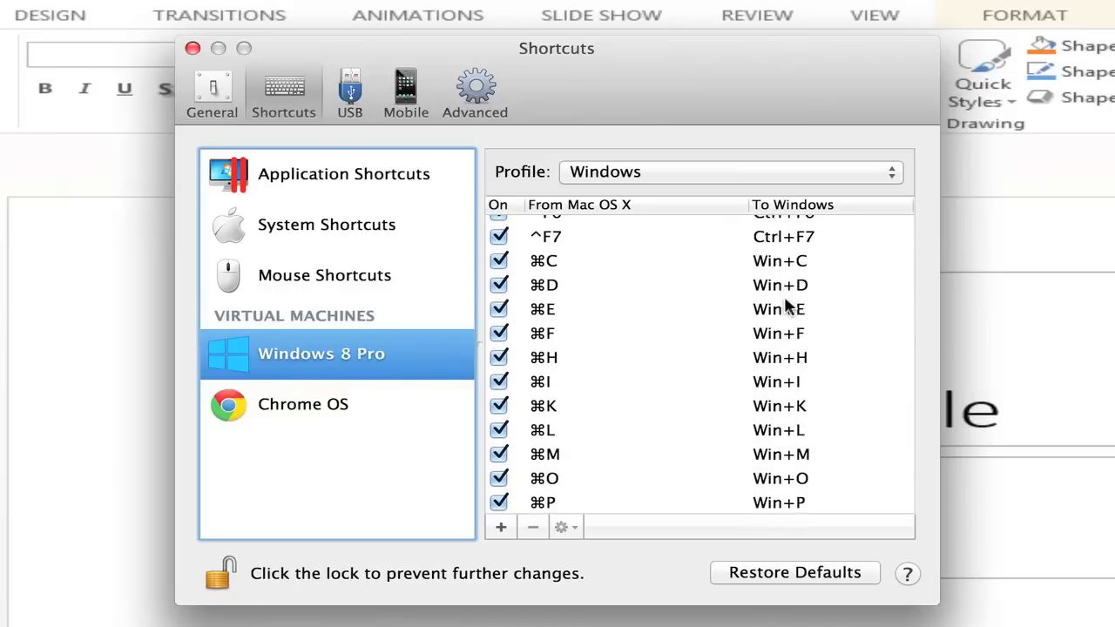
mouse_move(558, 287)
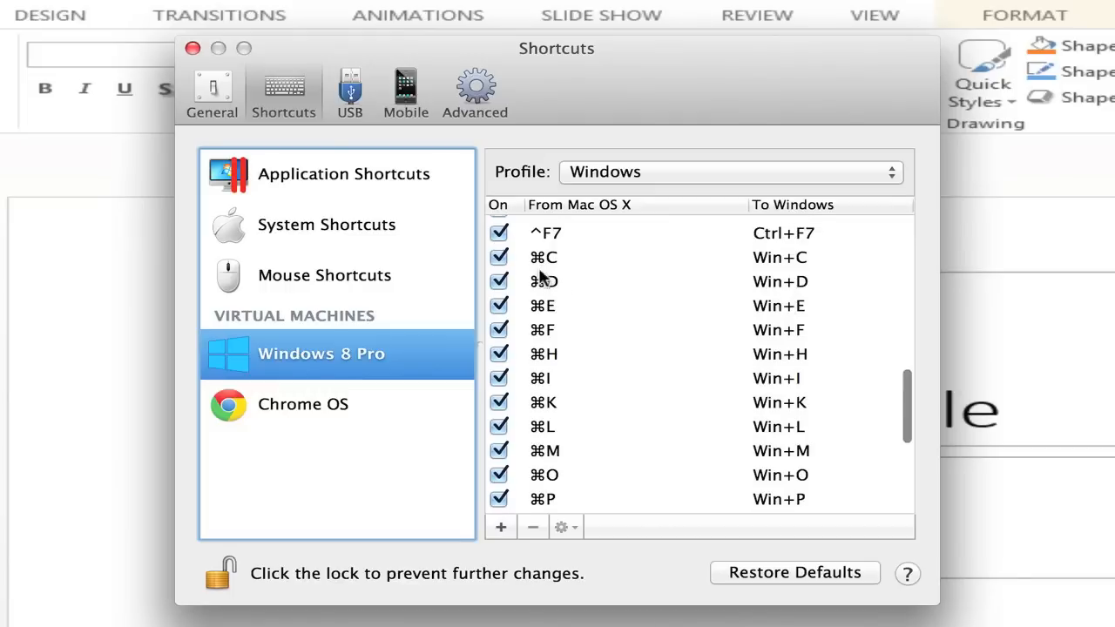
scroll(down, 3)
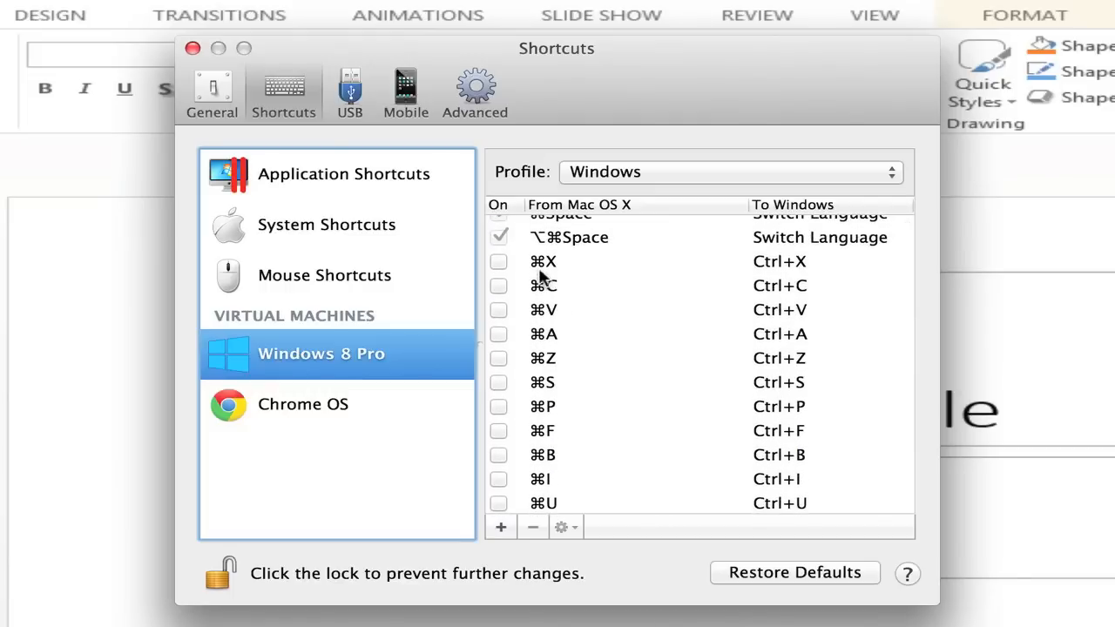
scroll(down, 3)
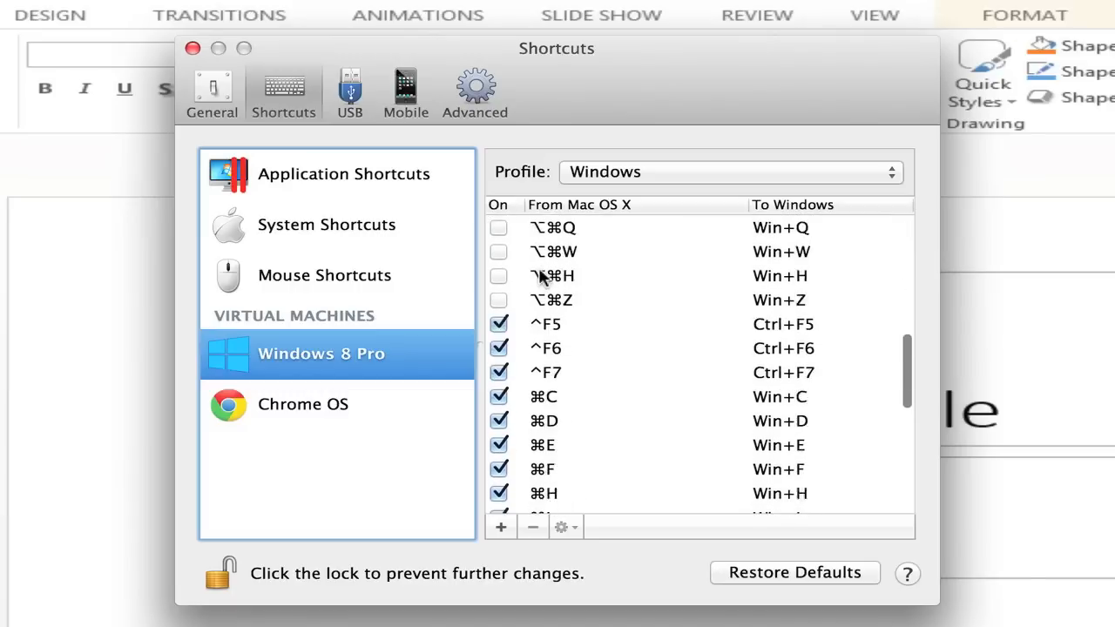
scroll(down, 3)
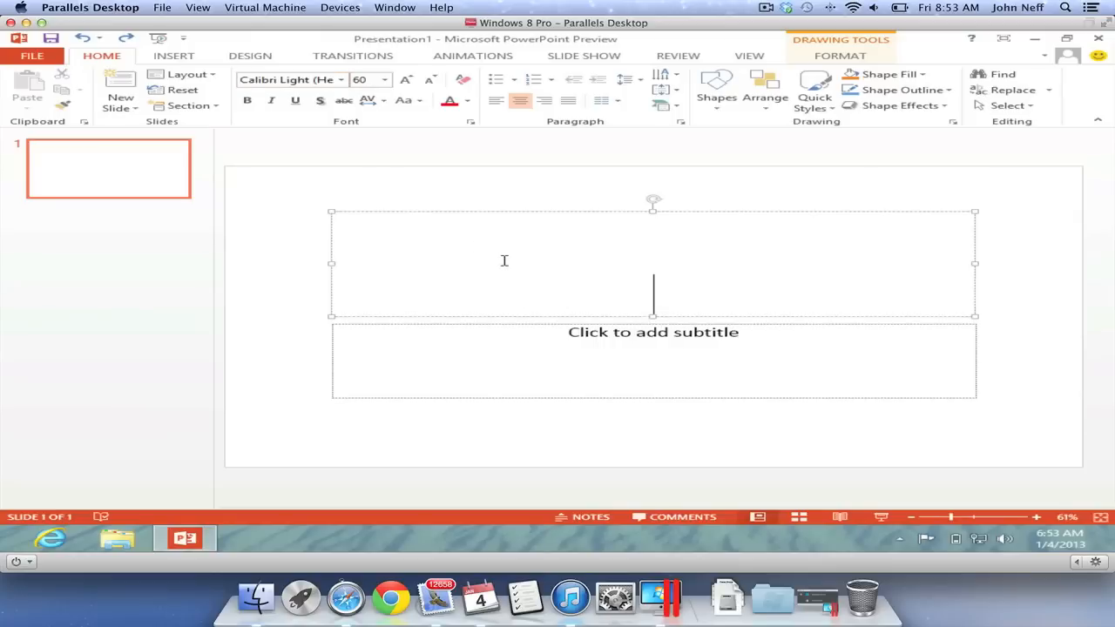
Title the slide 'Test' and copy the word into the subtitle with Cmd+C / Cmd+V.
text(Test)
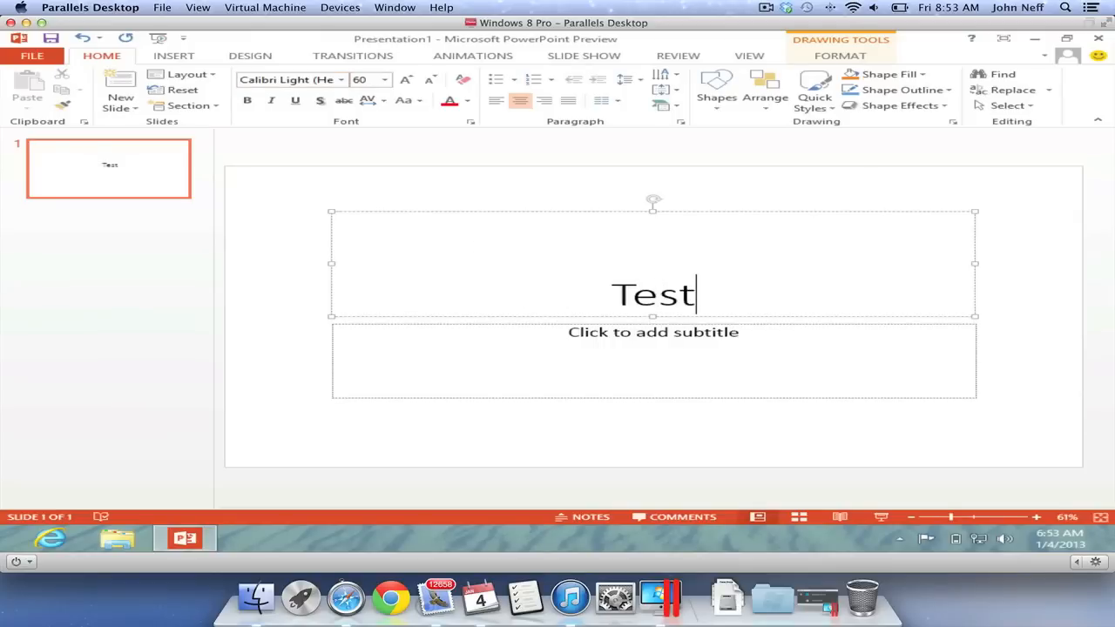
mouse_move(504, 261)
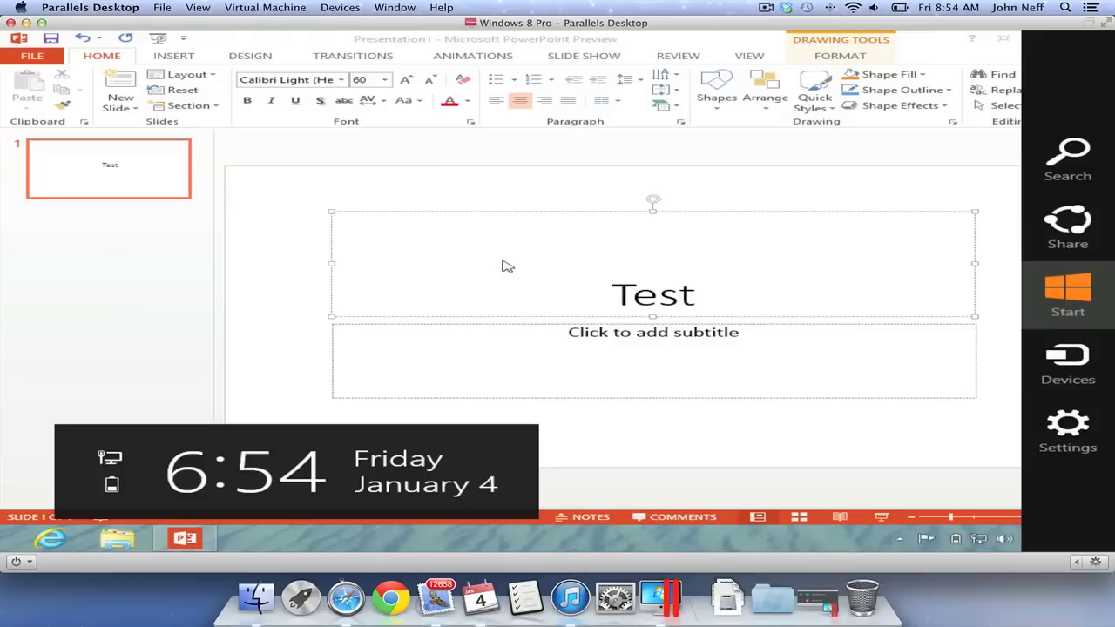
mouse_move(1014, 277)
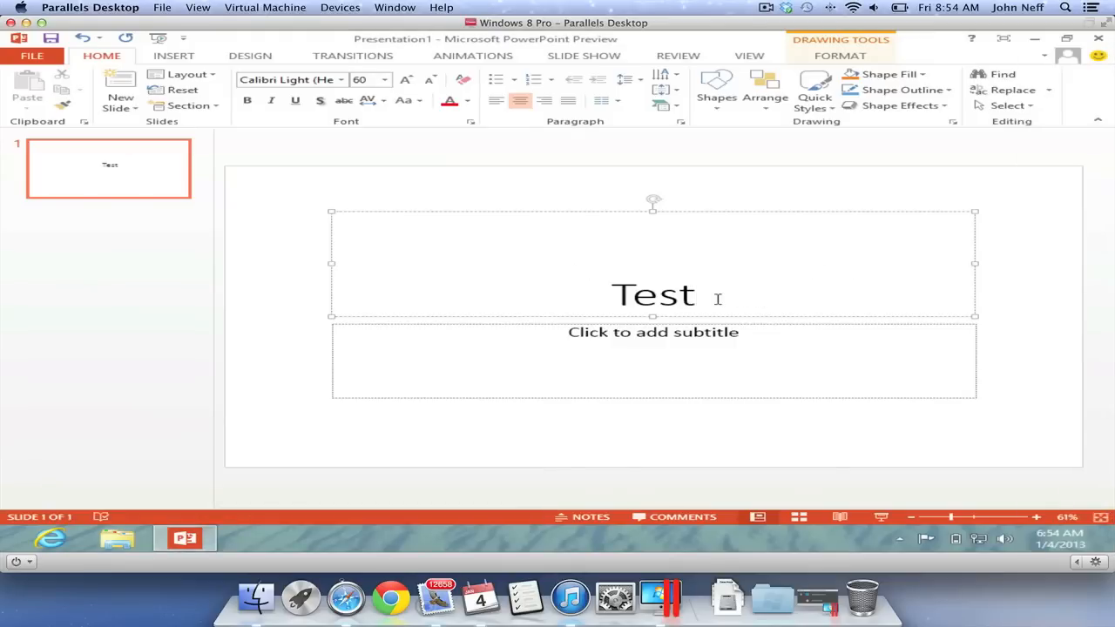
double_click(654, 297)
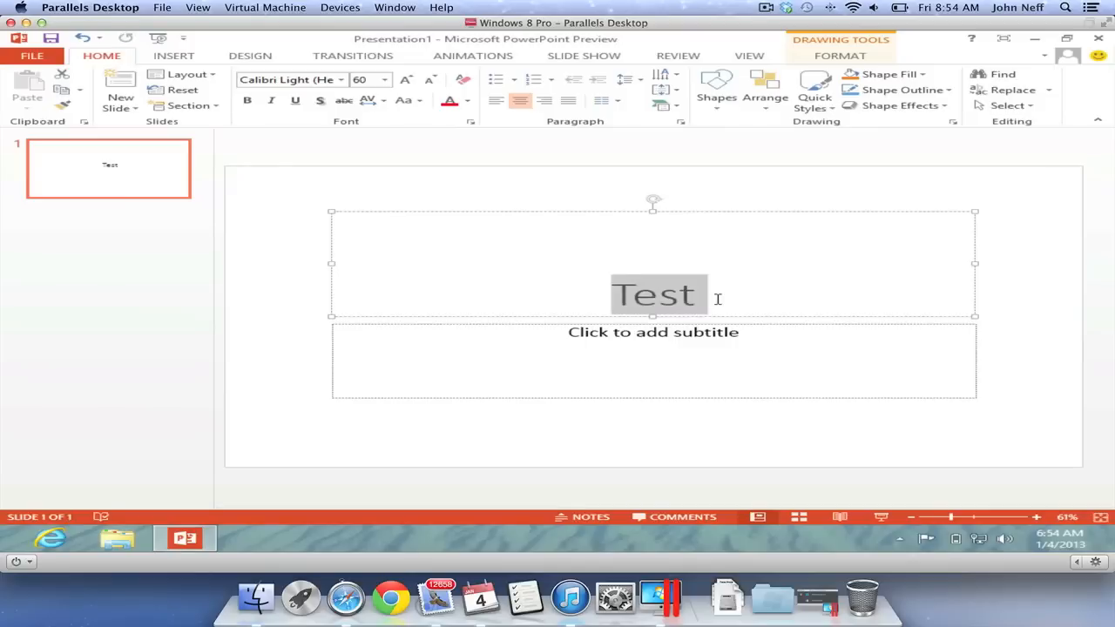
click(654, 359)
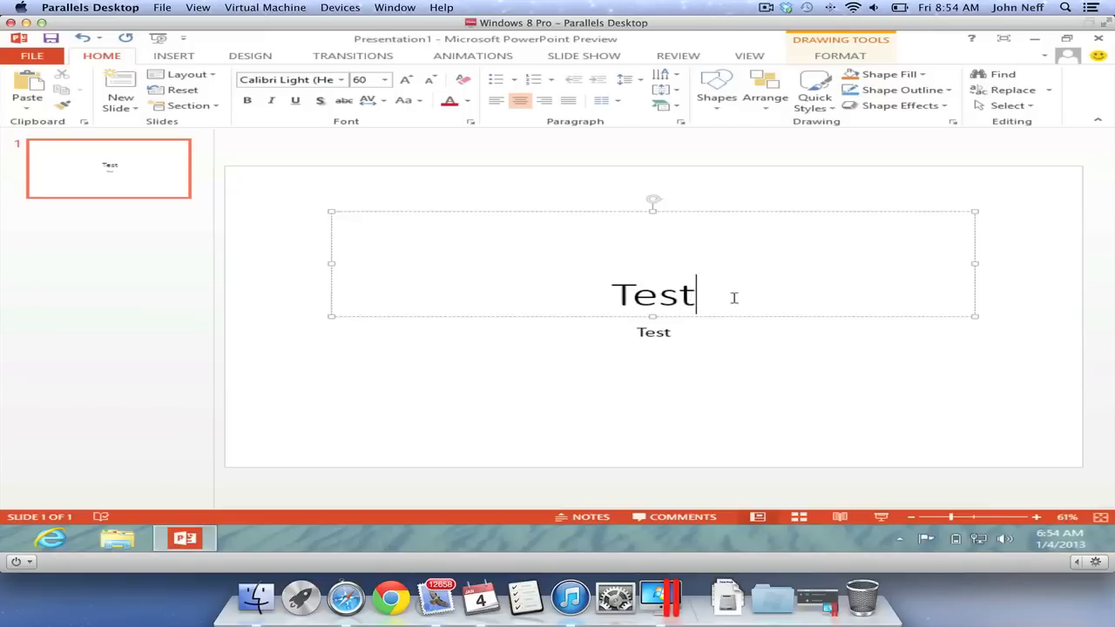
click(678, 54)
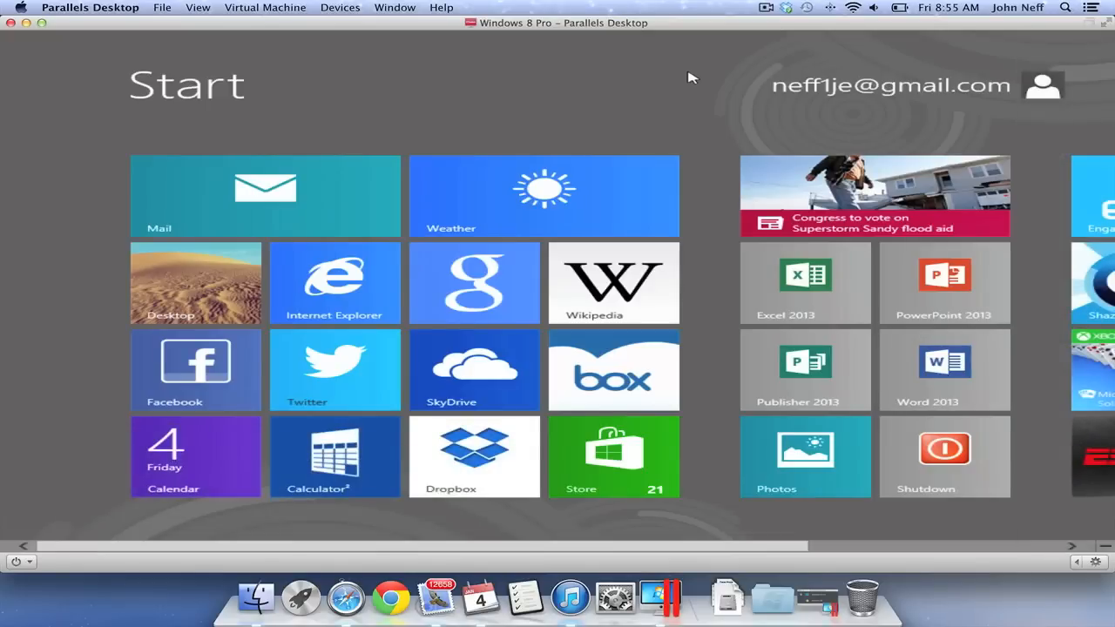
mouse_move(10, 42)
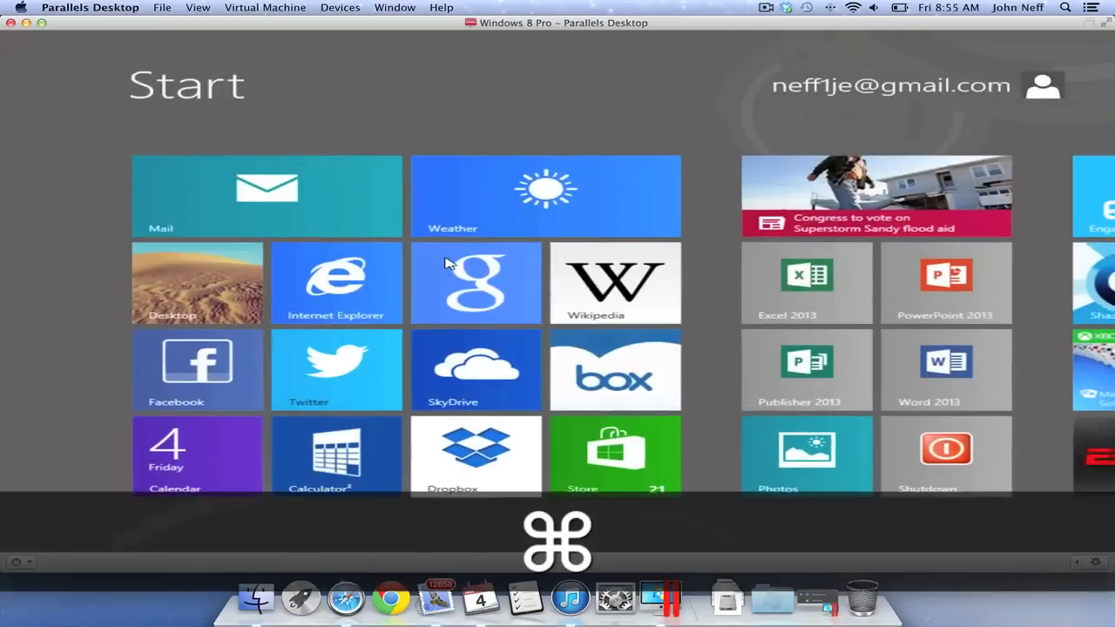
Scroll the Start screen right and back to its first tile group with Internet Explorer.
scroll(right, 3)
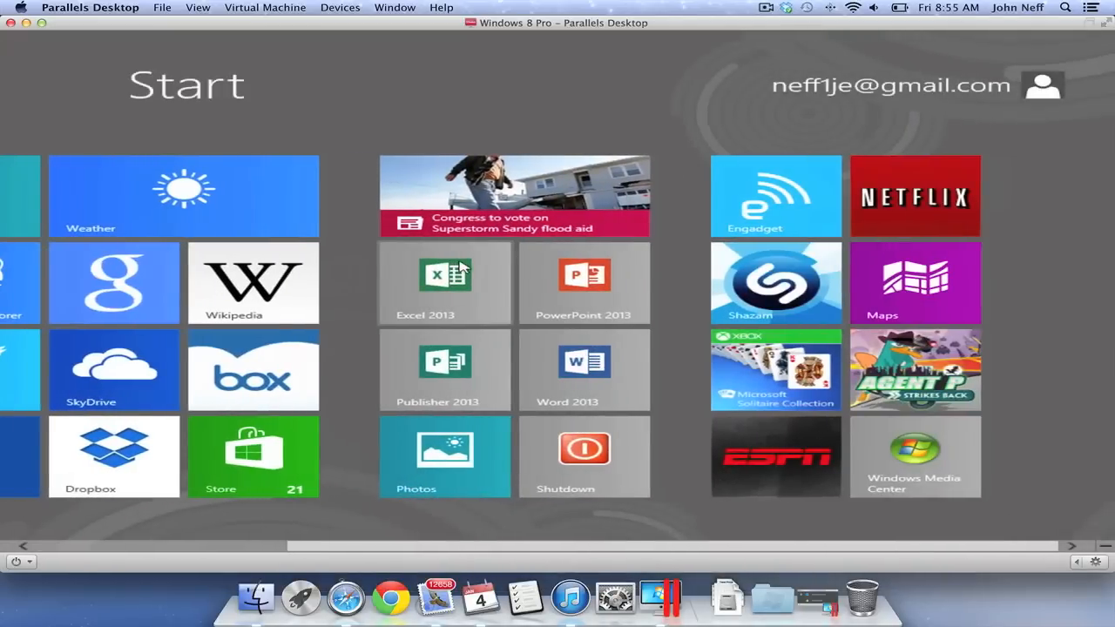
scroll(left, 3)
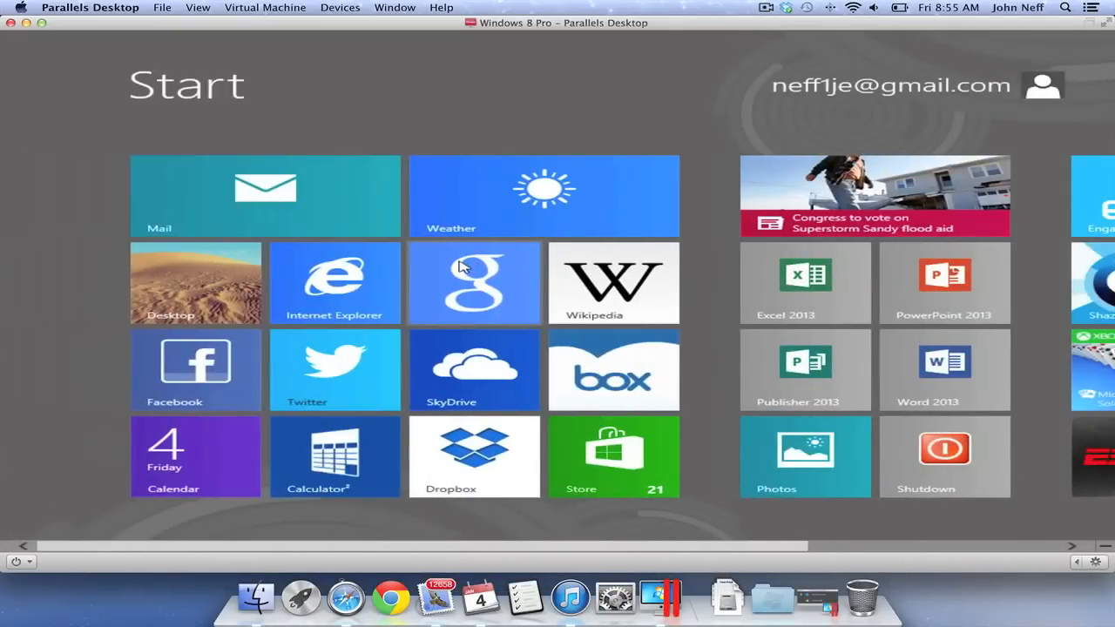
mouse_move(451, 265)
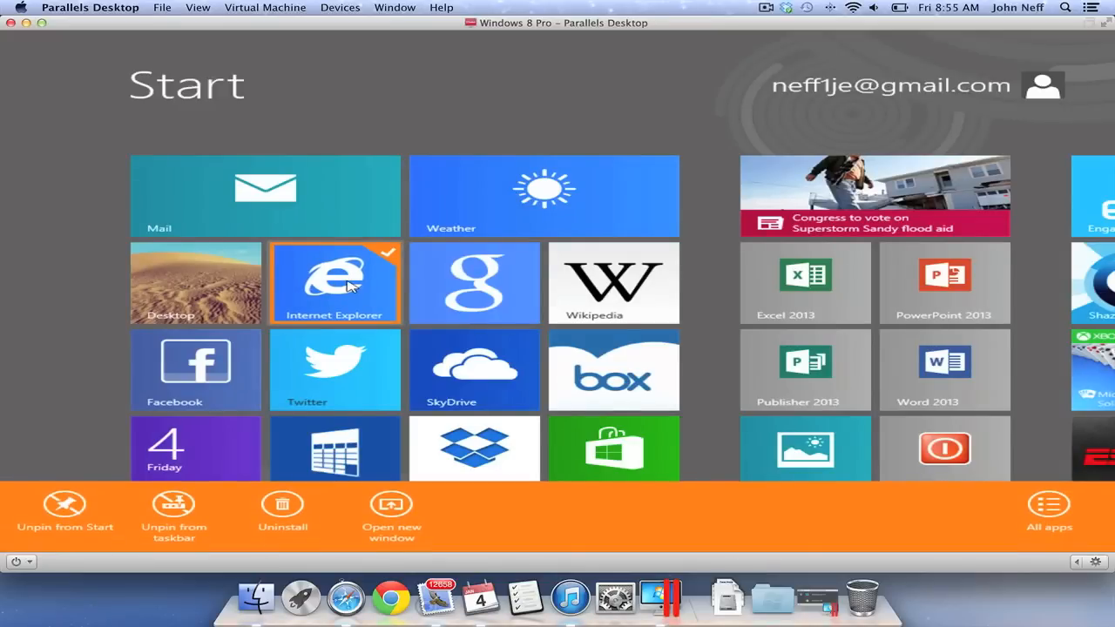
mouse_move(108, 520)
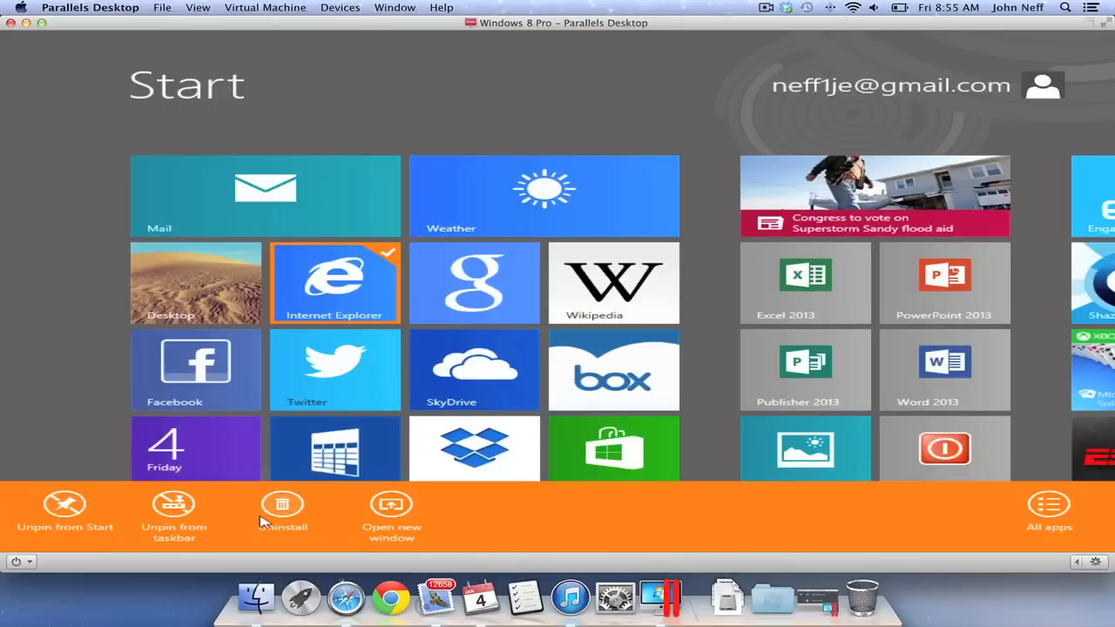
mouse_move(488, 535)
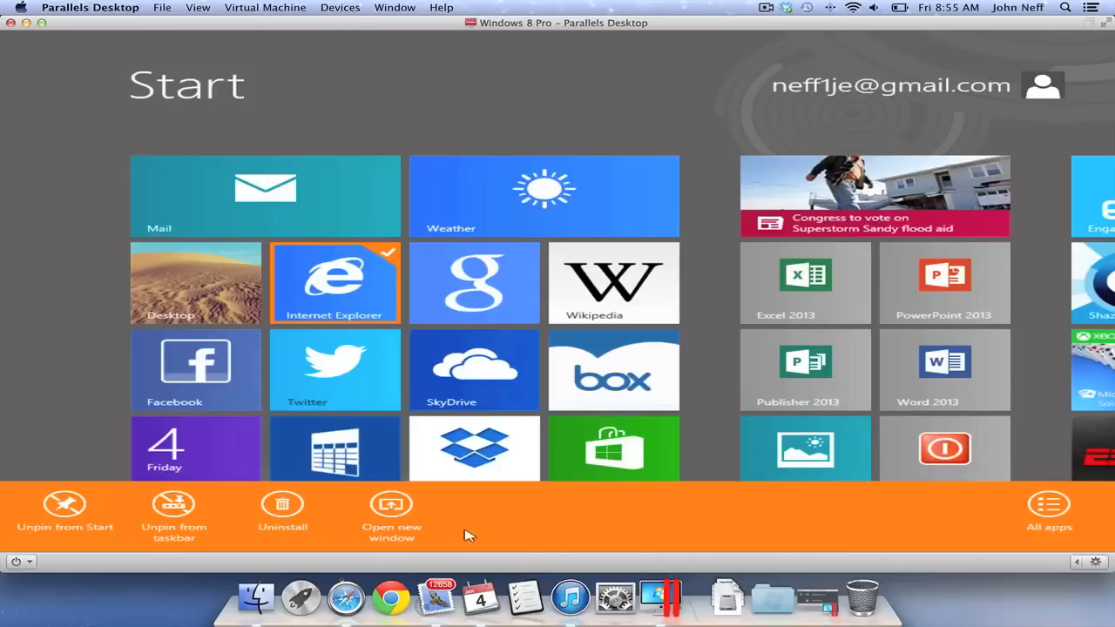
mouse_move(484, 521)
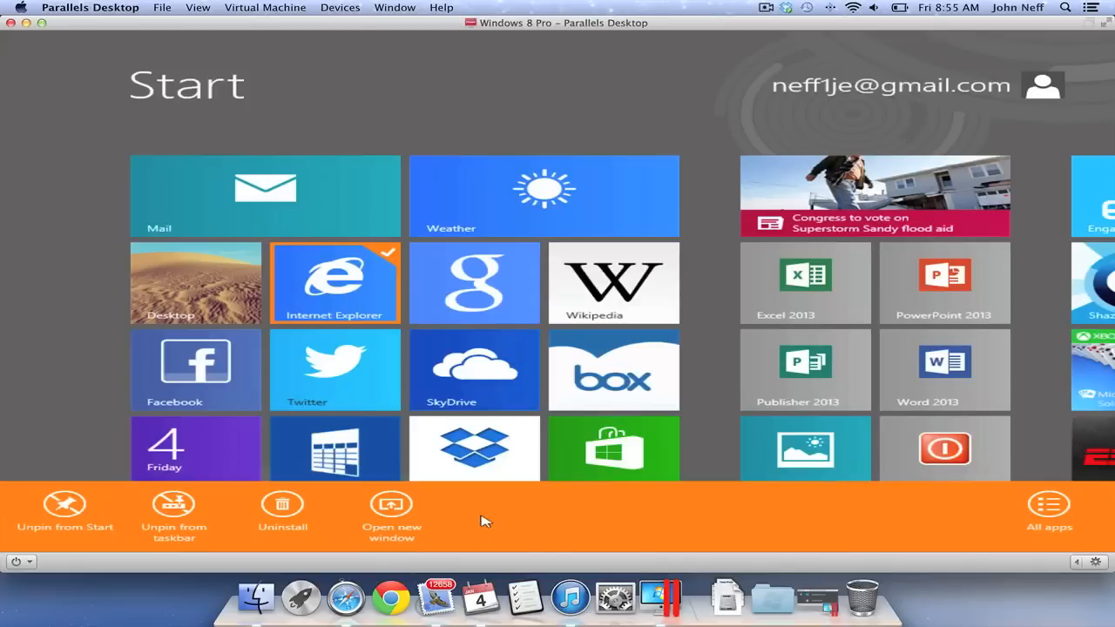
mouse_move(216, 305)
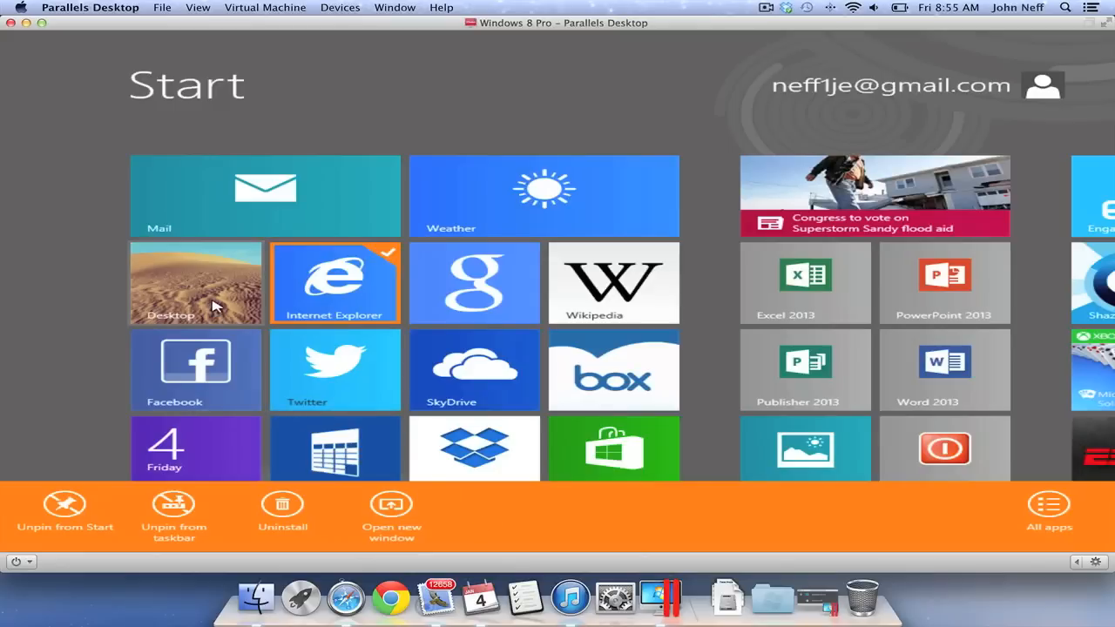
Select the Desktop tile, deselect Internet Explorer and try the Larger tile option.
click(195, 282)
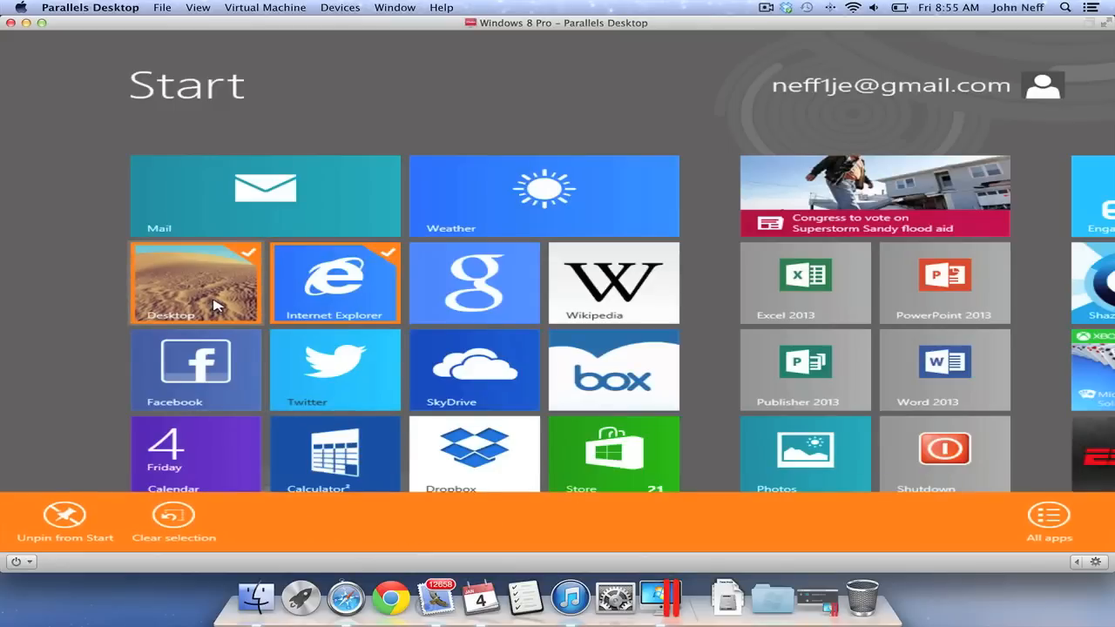
click(335, 282)
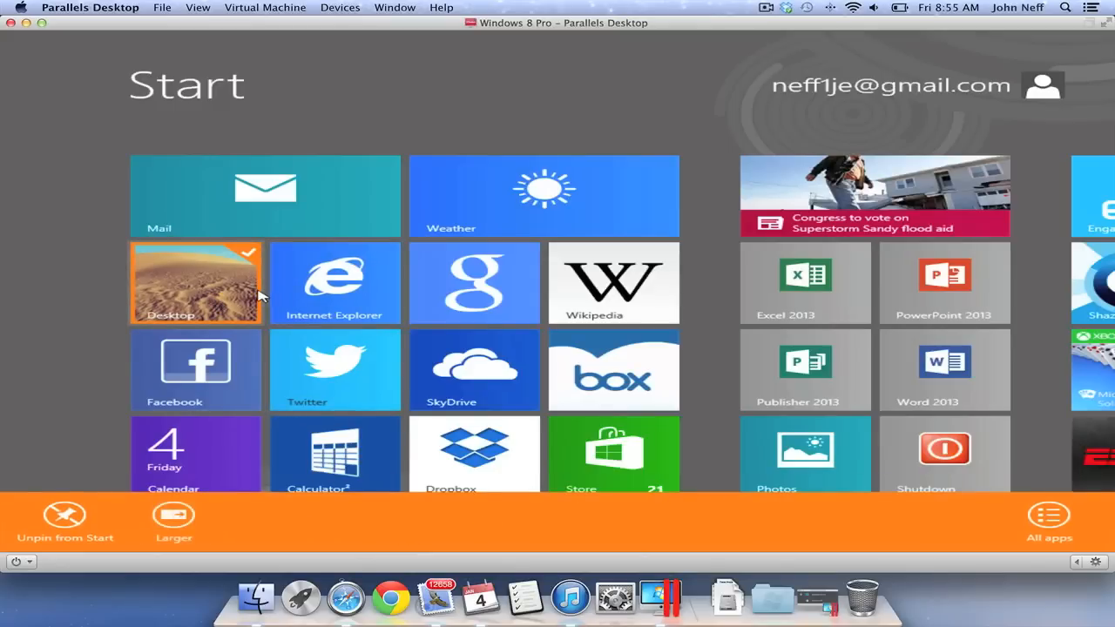
mouse_move(174, 514)
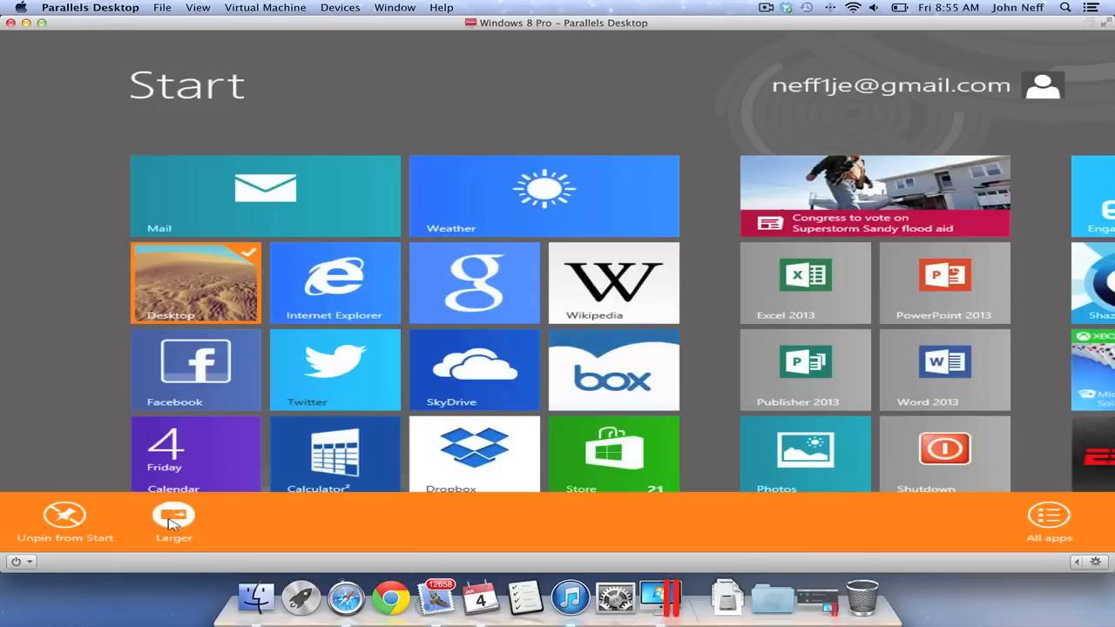
click(175, 522)
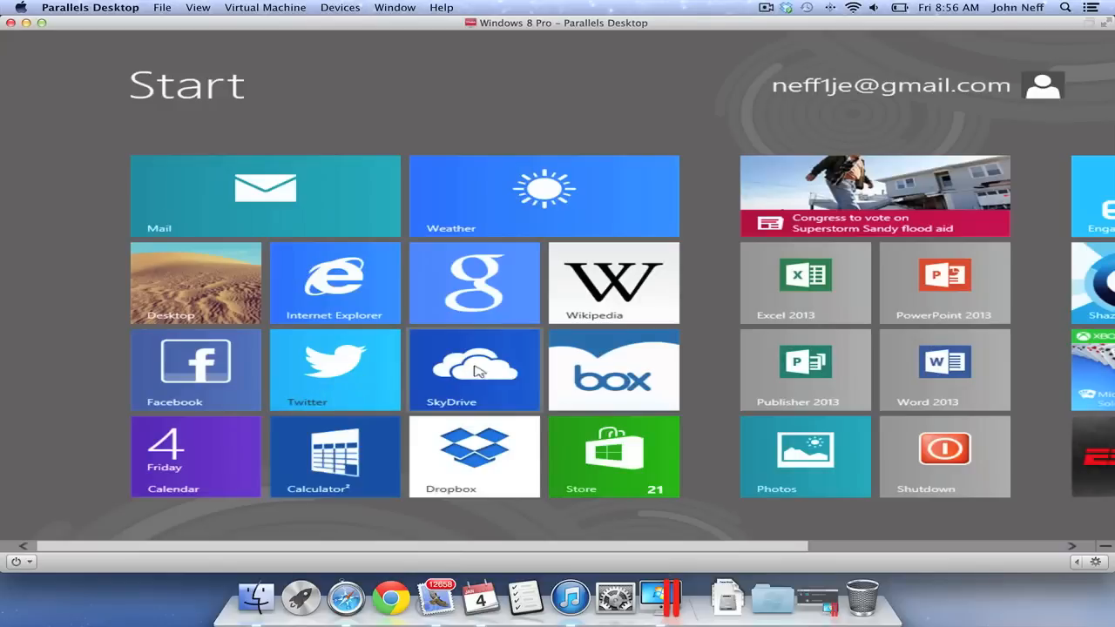
mouse_move(880, 223)
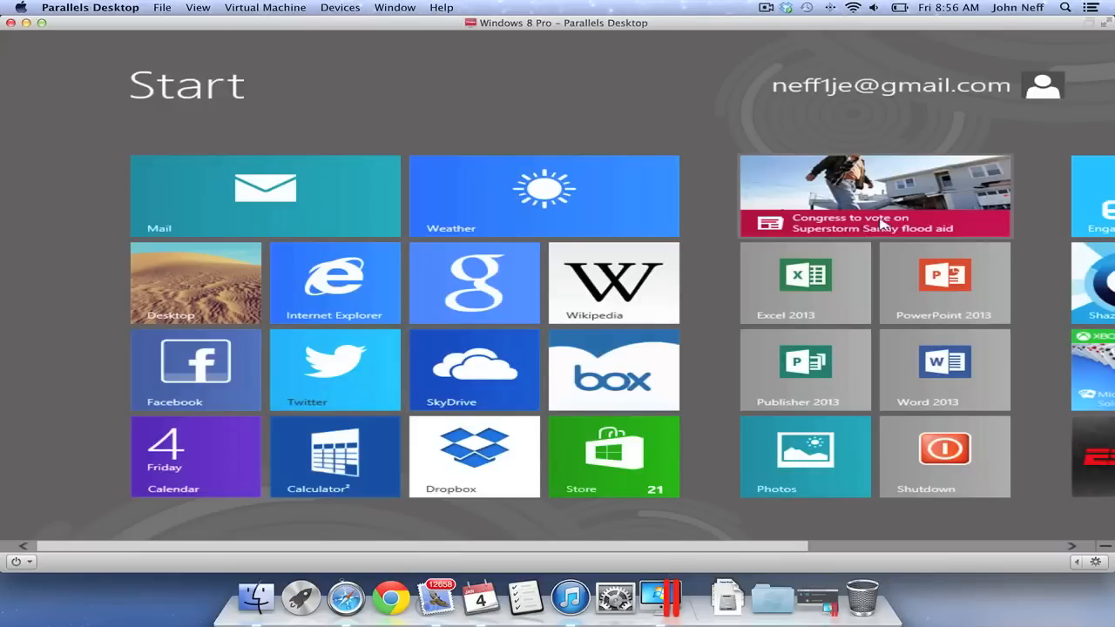
right_click(875, 196)
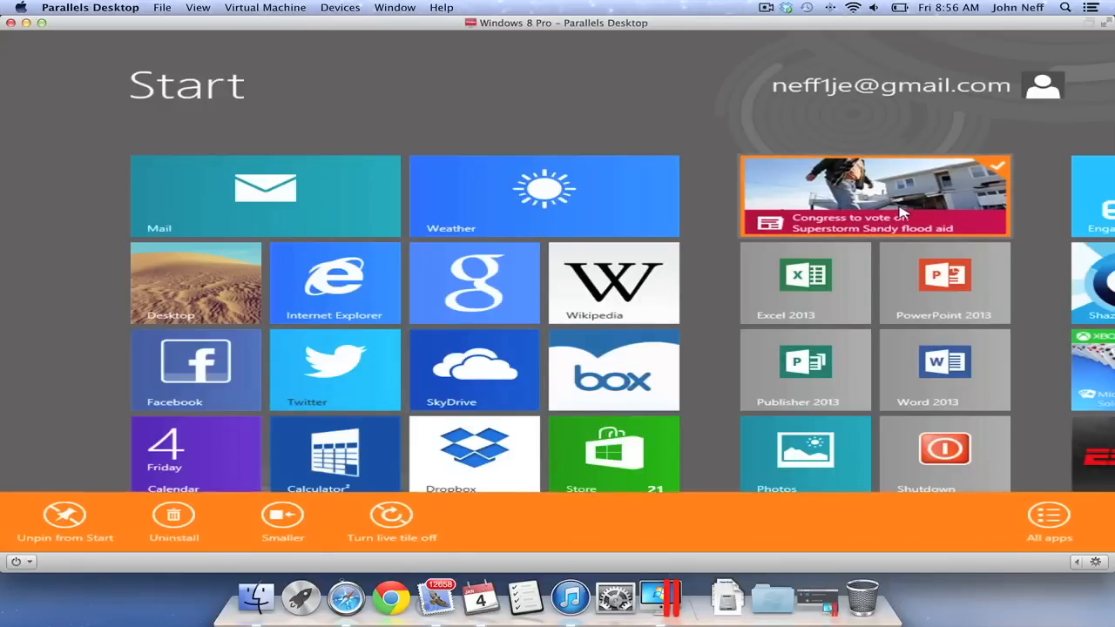
mouse_move(307, 502)
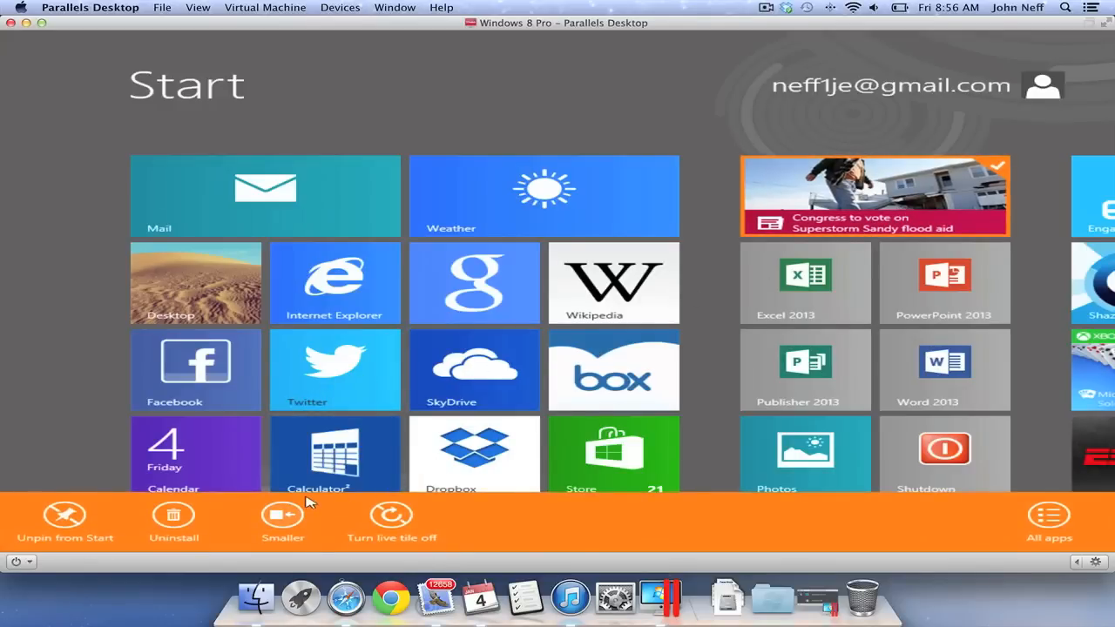
mouse_move(366, 526)
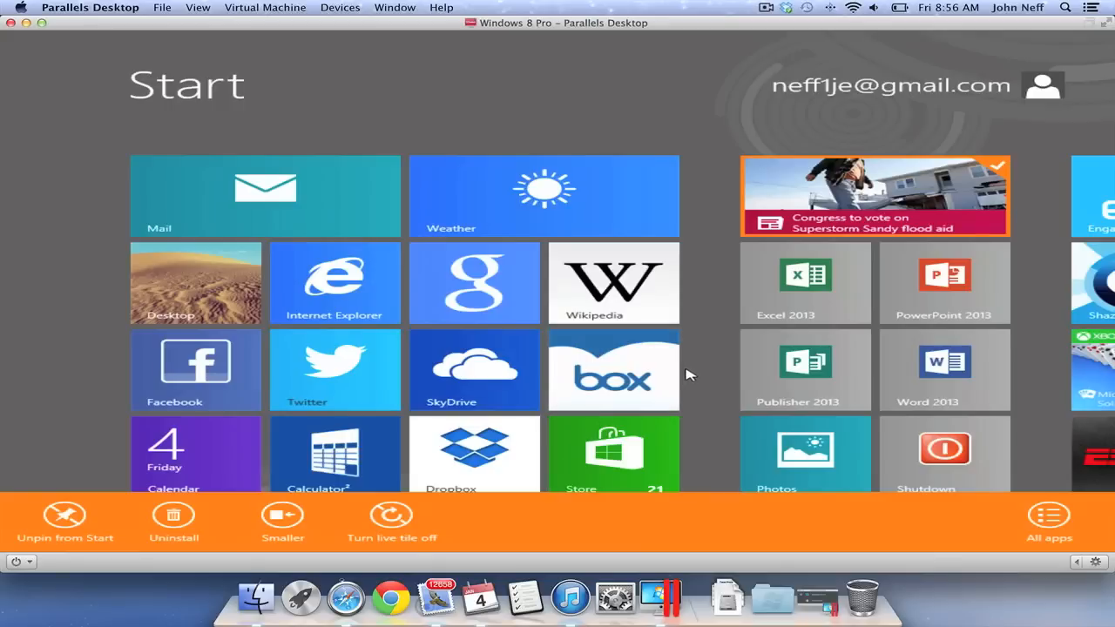
mouse_move(706, 336)
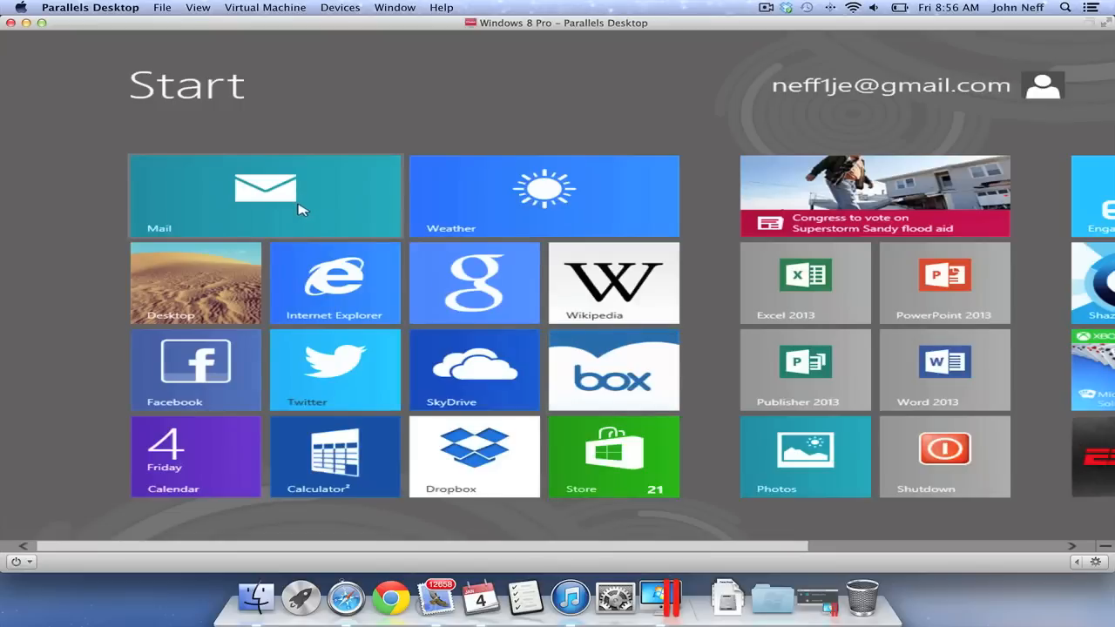
scroll(right, 3)
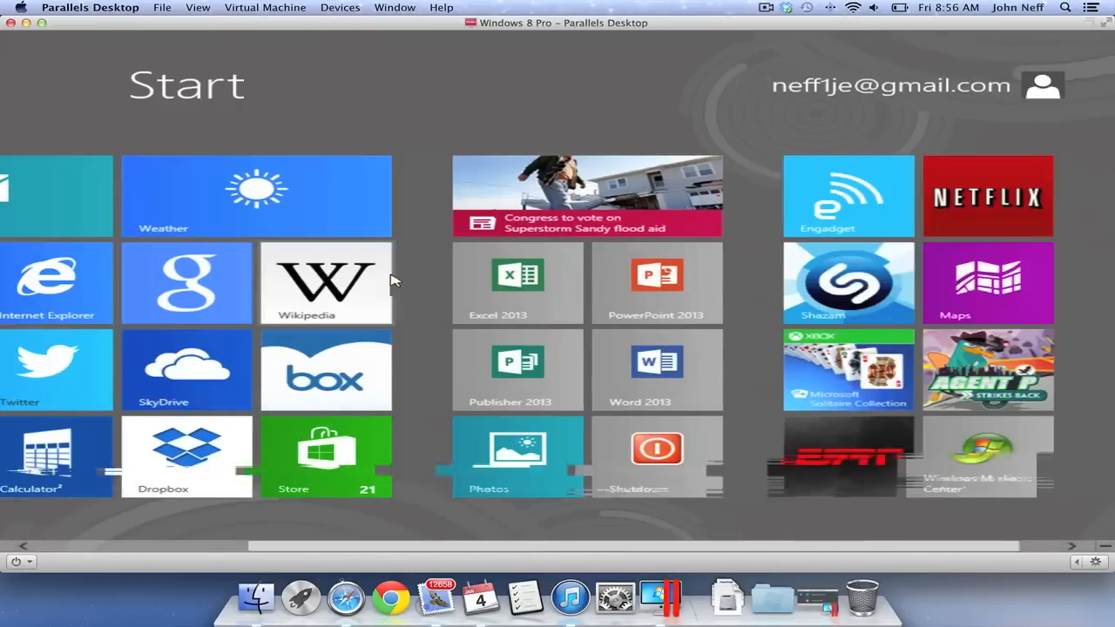
scroll(left, 3)
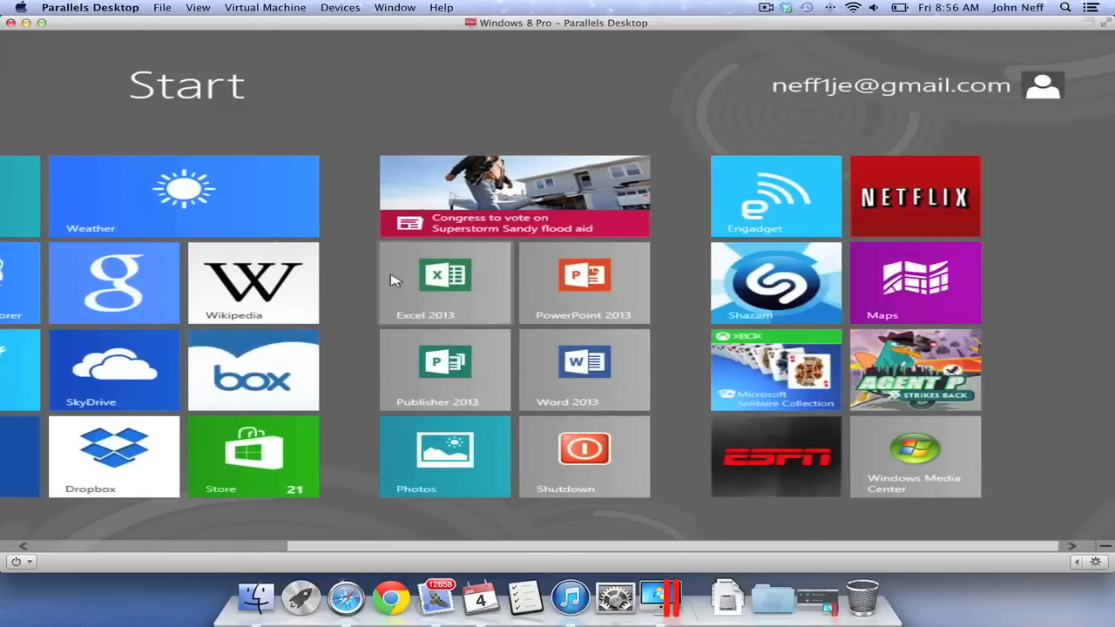
scroll(left, 3)
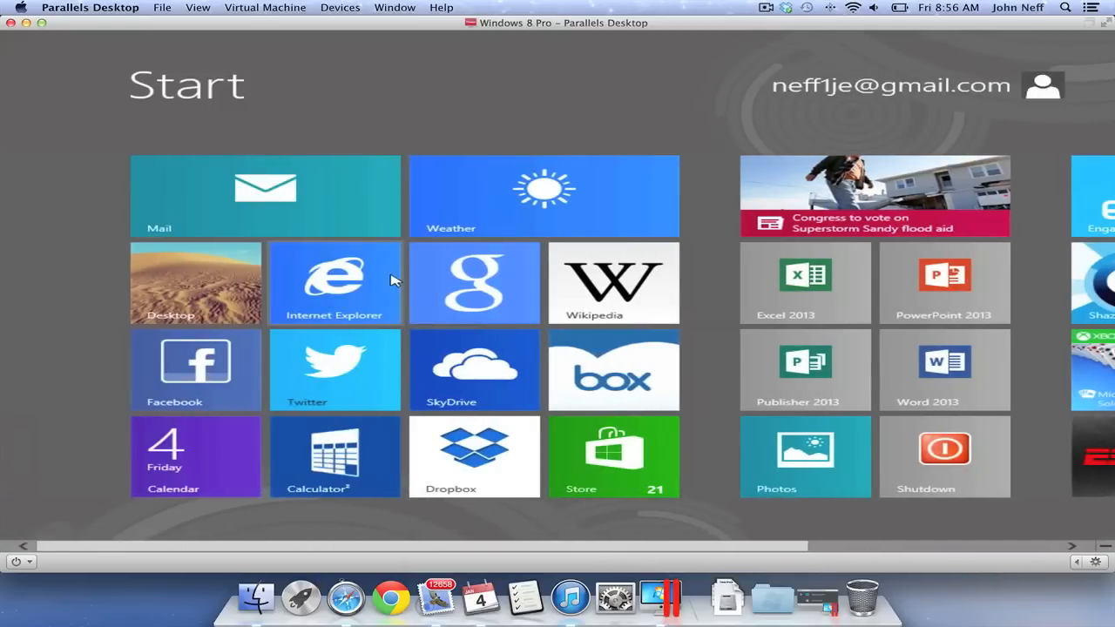
mouse_move(404, 306)
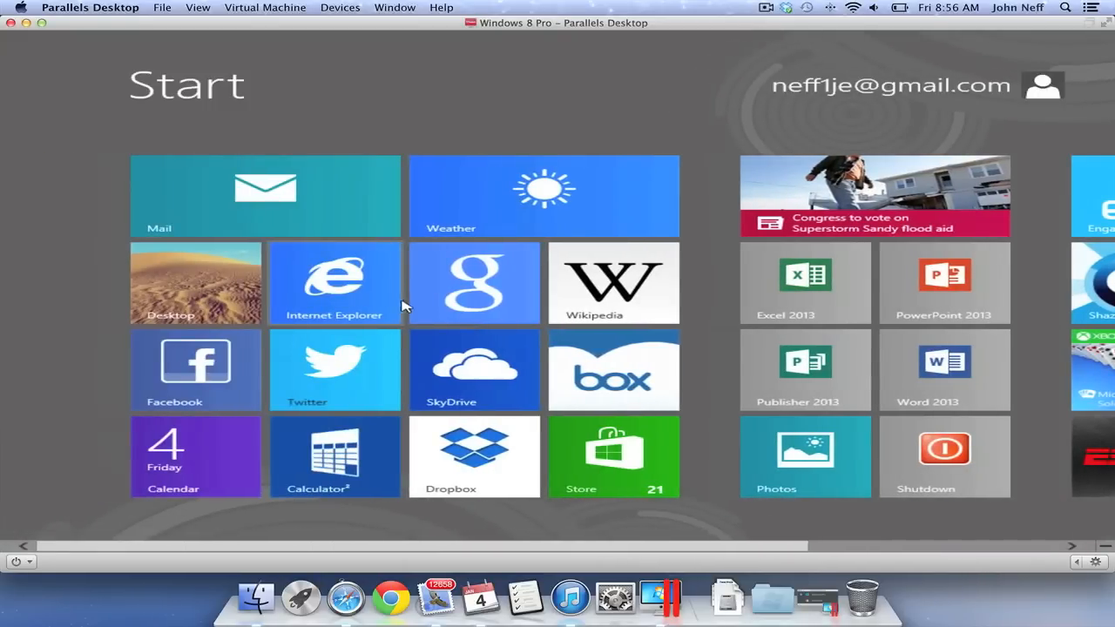
mouse_move(44, 37)
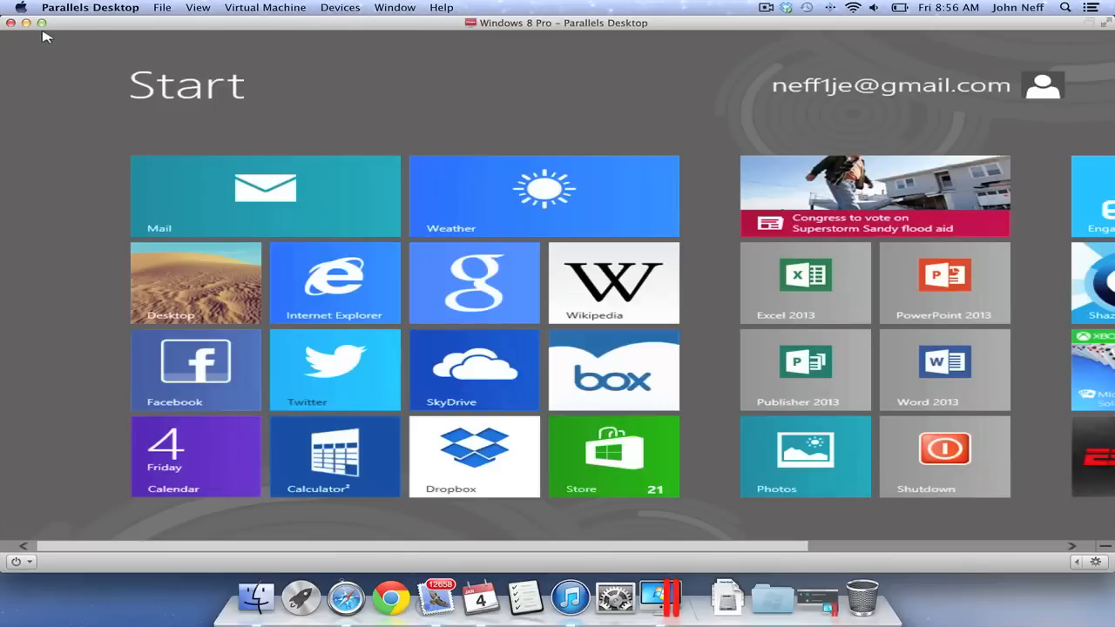
mouse_move(41, 24)
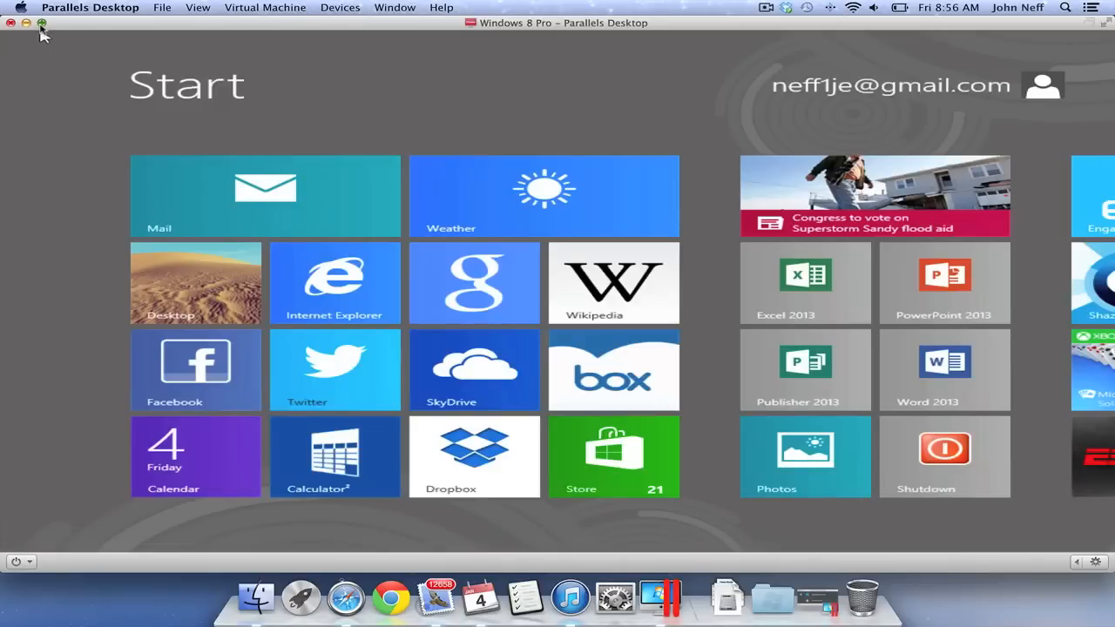
Leave full screen and drag the VM window to the right side of the Mac desktop.
click(42, 22)
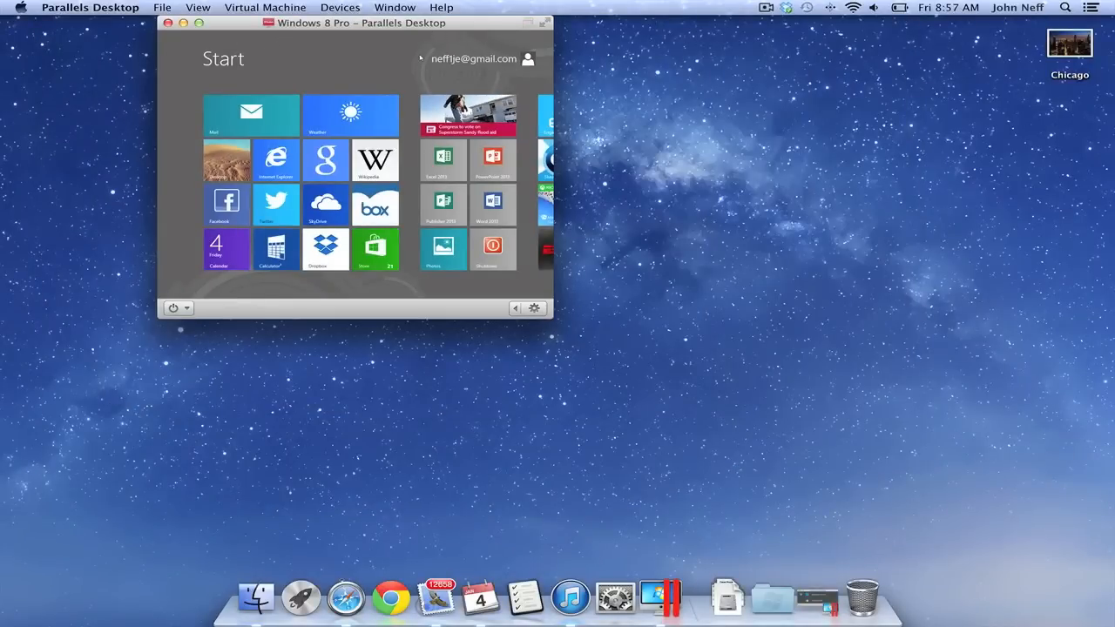
drag(355, 23, 895, 117)
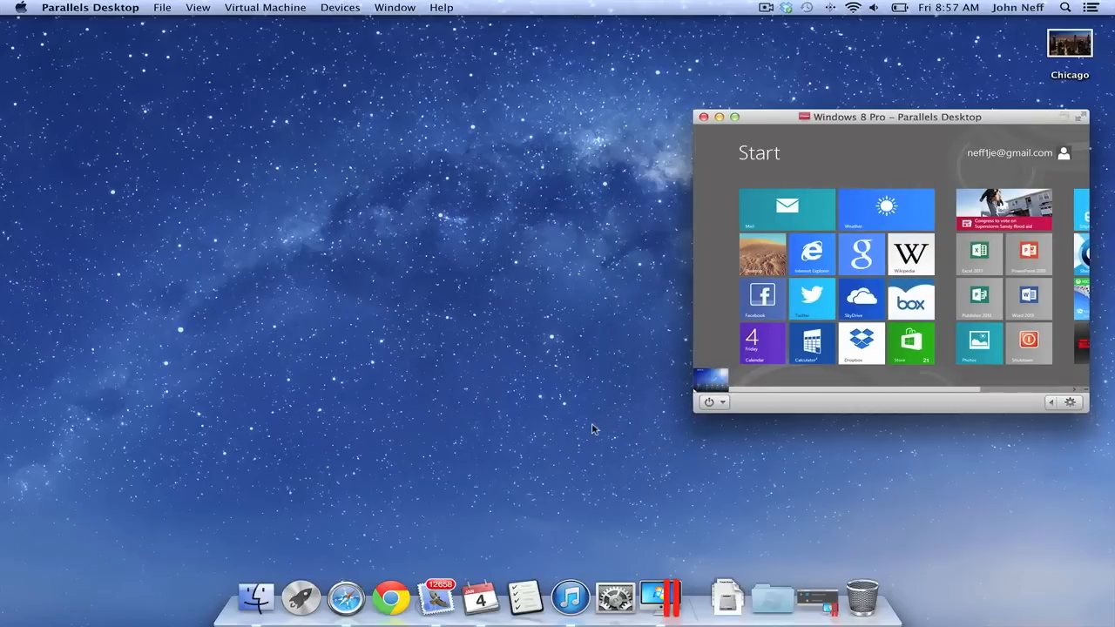
mouse_move(345, 596)
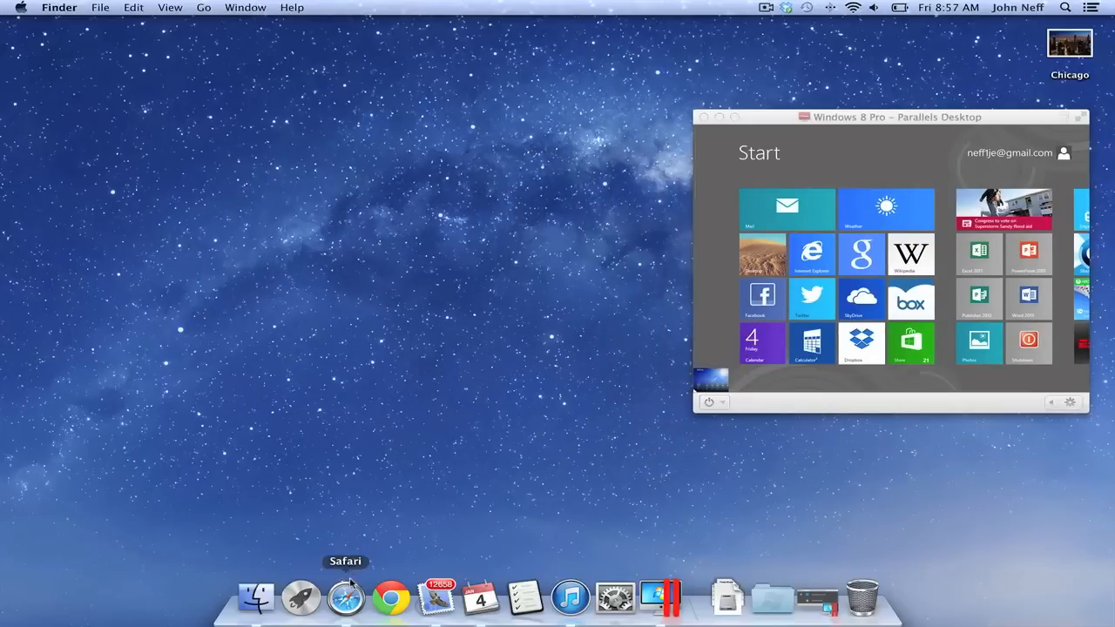
Show the Simply Apple YouTube channel in Safari and the Windows 8 Pro upgrade page in Internet Explorer.
click(345, 598)
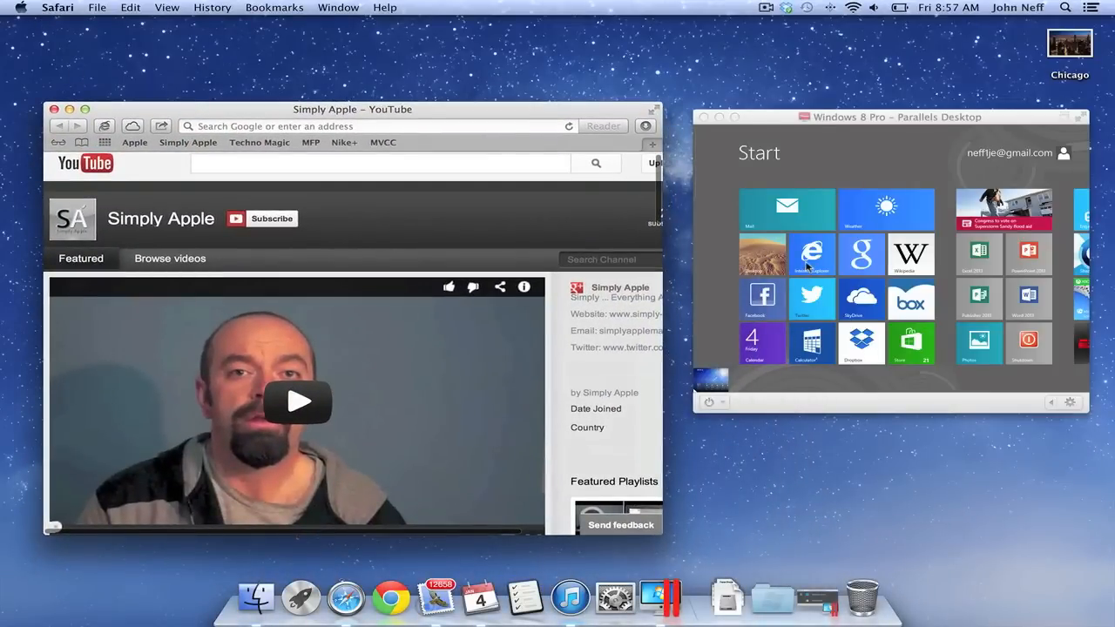
click(812, 254)
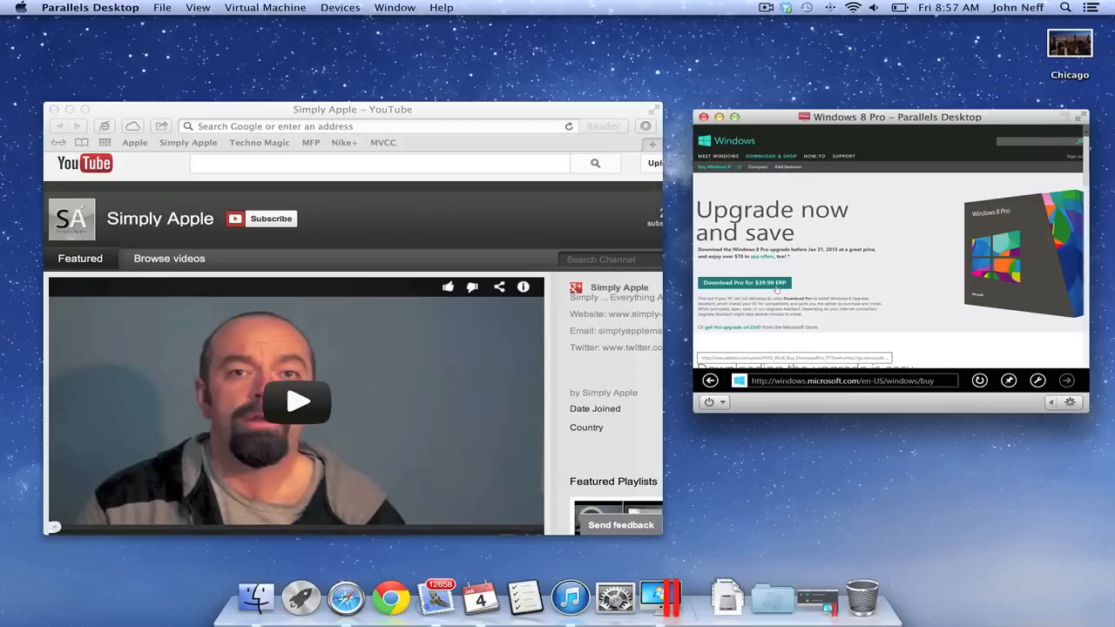